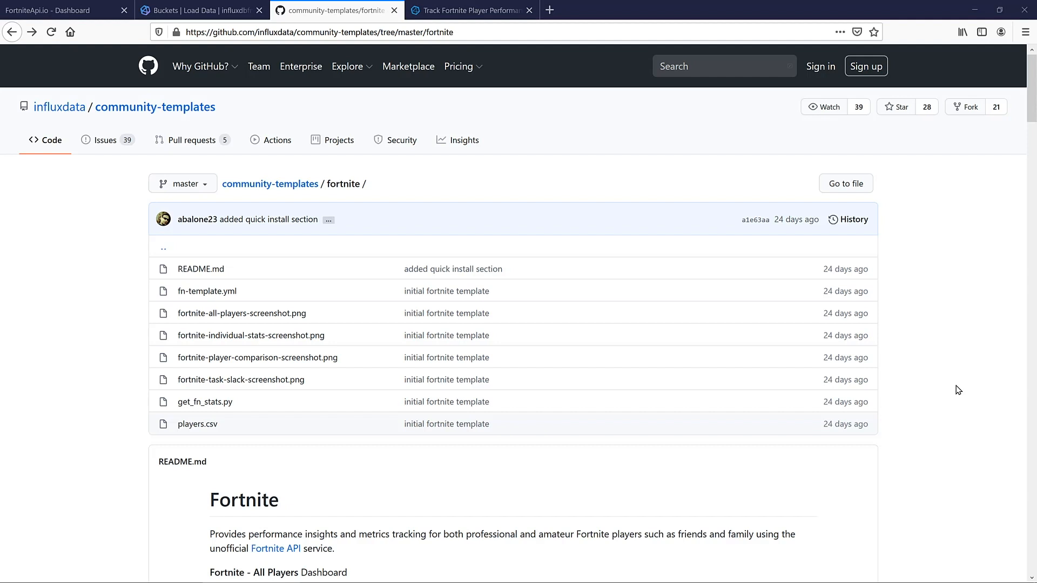
mouse_move(713, 484)
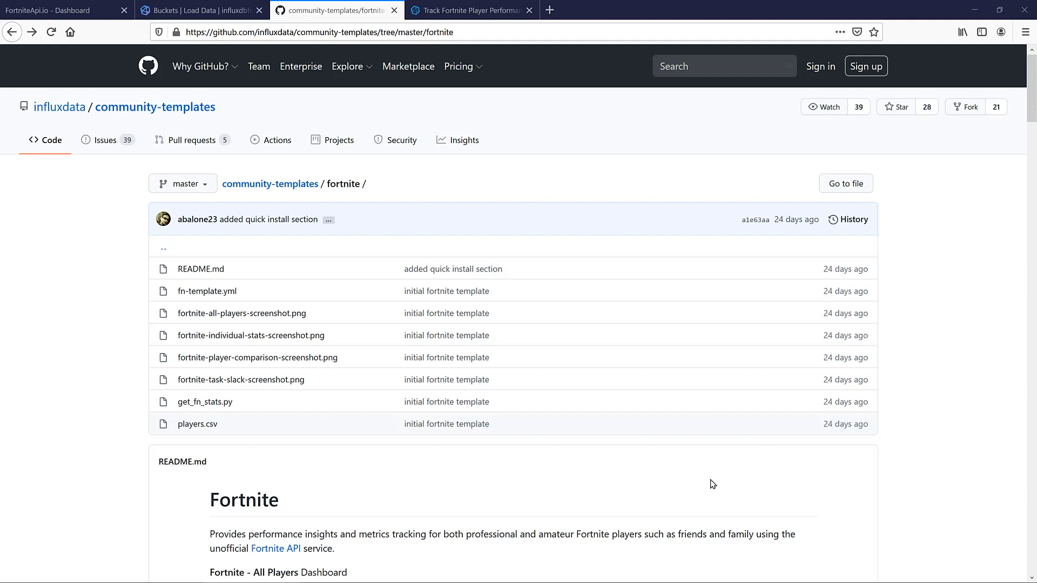
Step: Scroll through the notes, then return to the FortniteApi.io dashboard showing the API key and request allowance
scroll("down", 3)
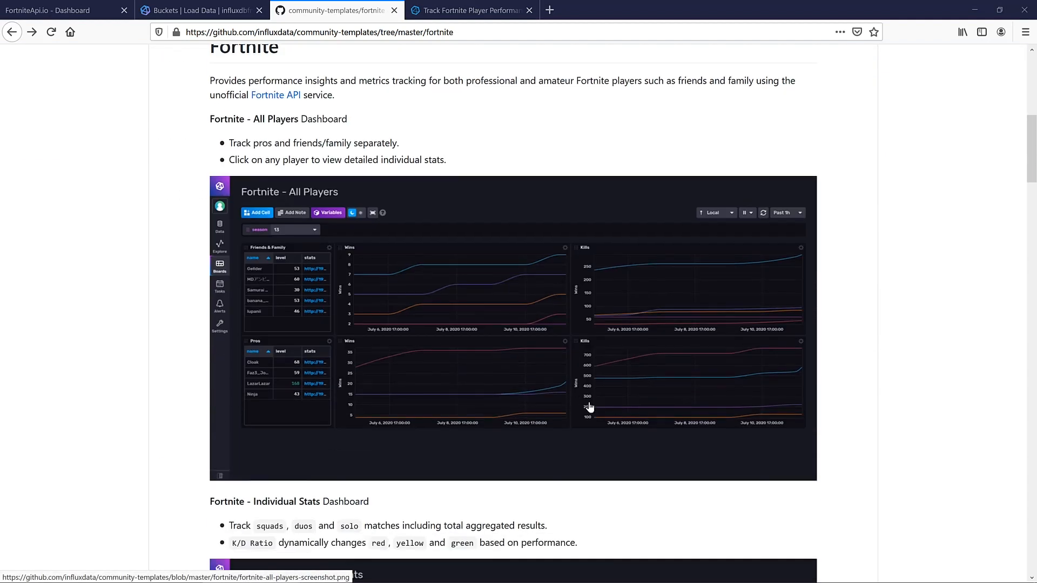
mouse_move(453, 338)
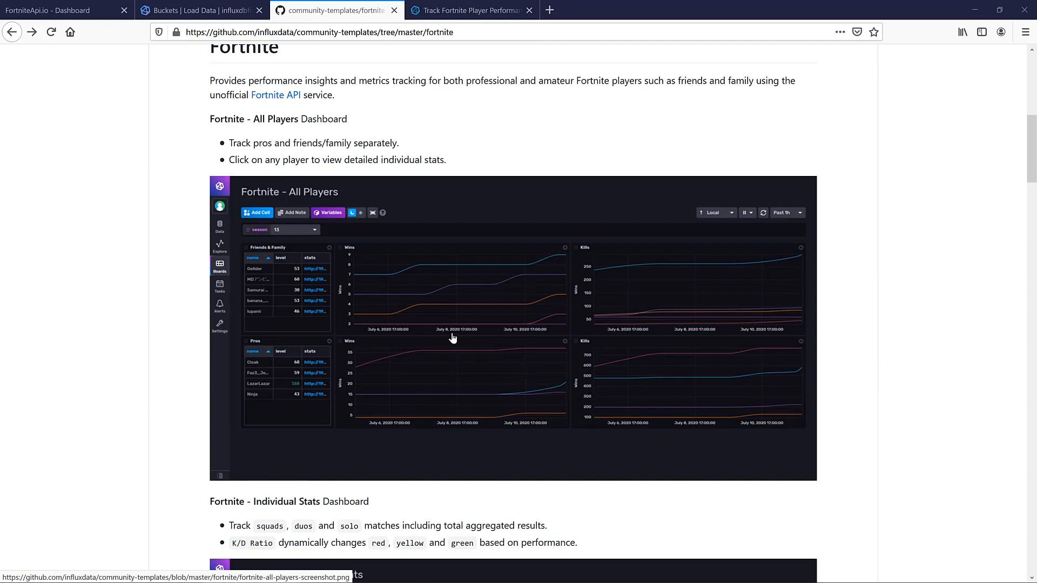
mouse_move(358, 364)
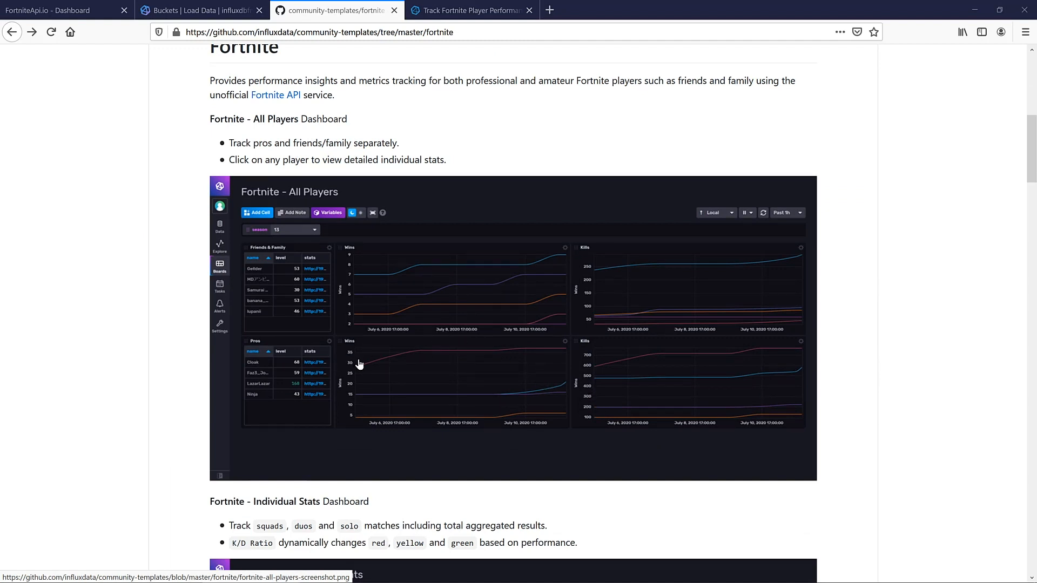
mouse_move(633, 369)
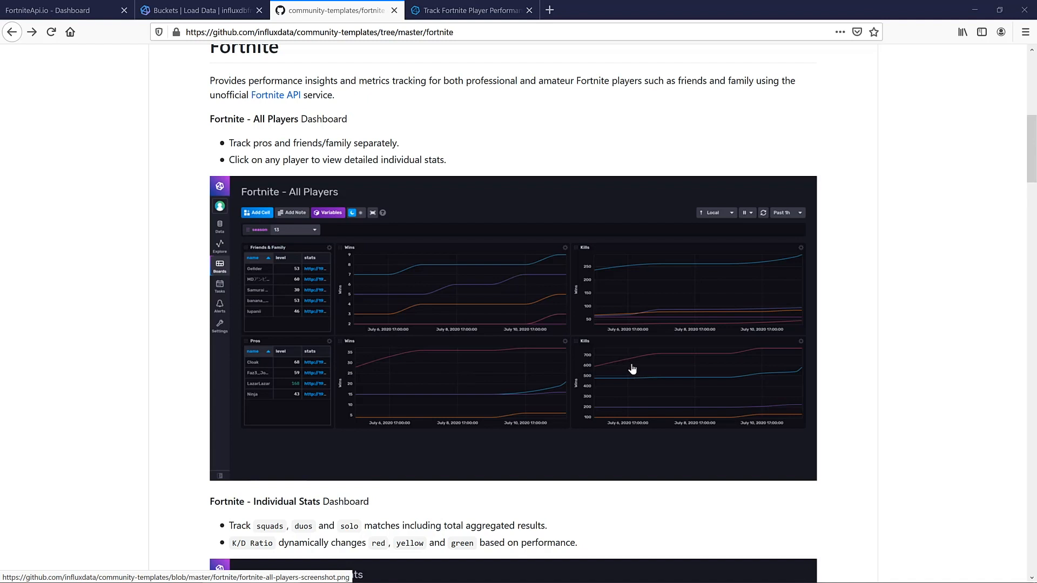
mouse_move(447, 287)
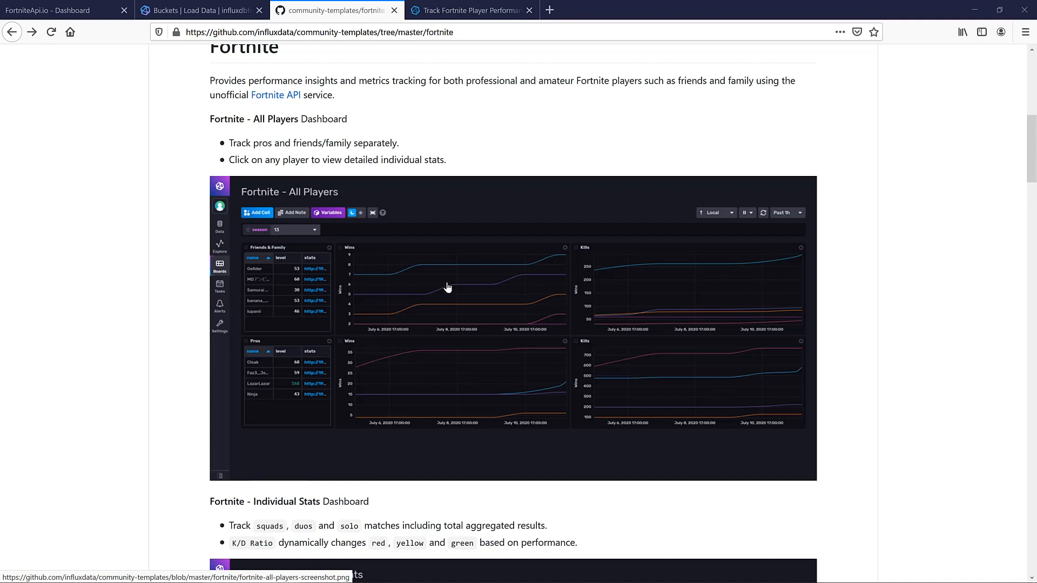
mouse_move(302, 278)
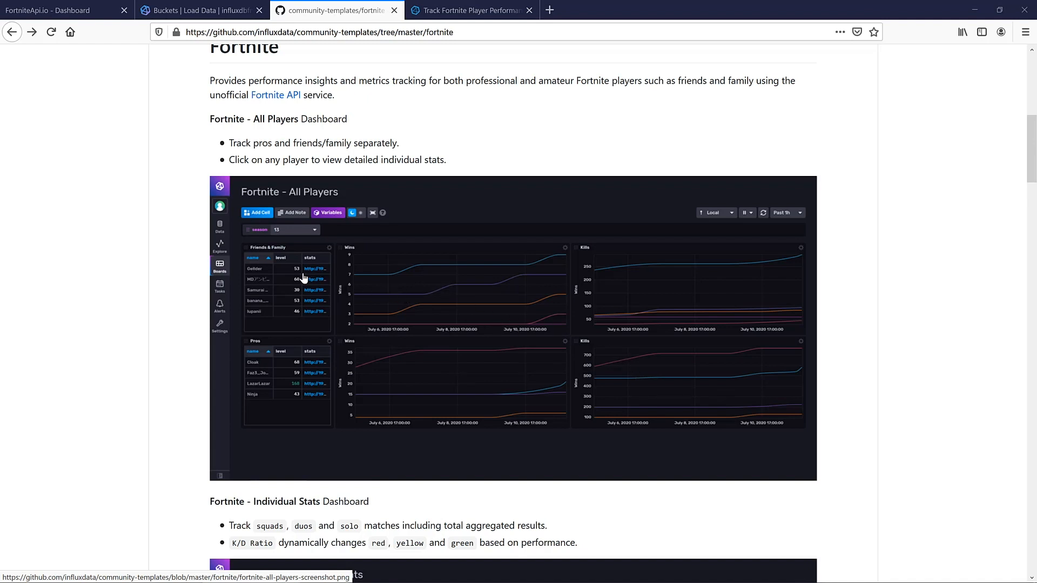
mouse_move(315, 276)
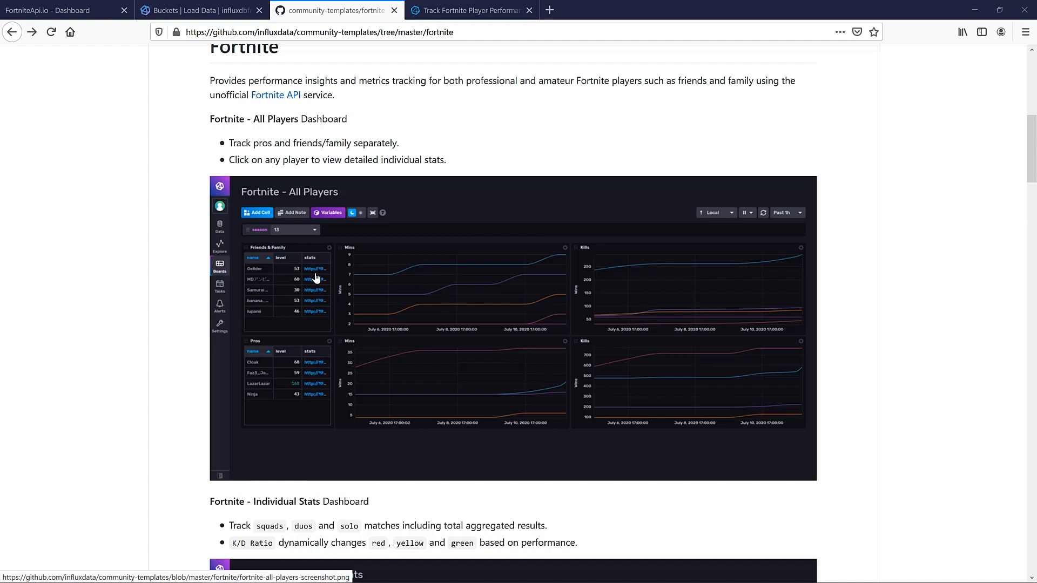
scroll("down", 3)
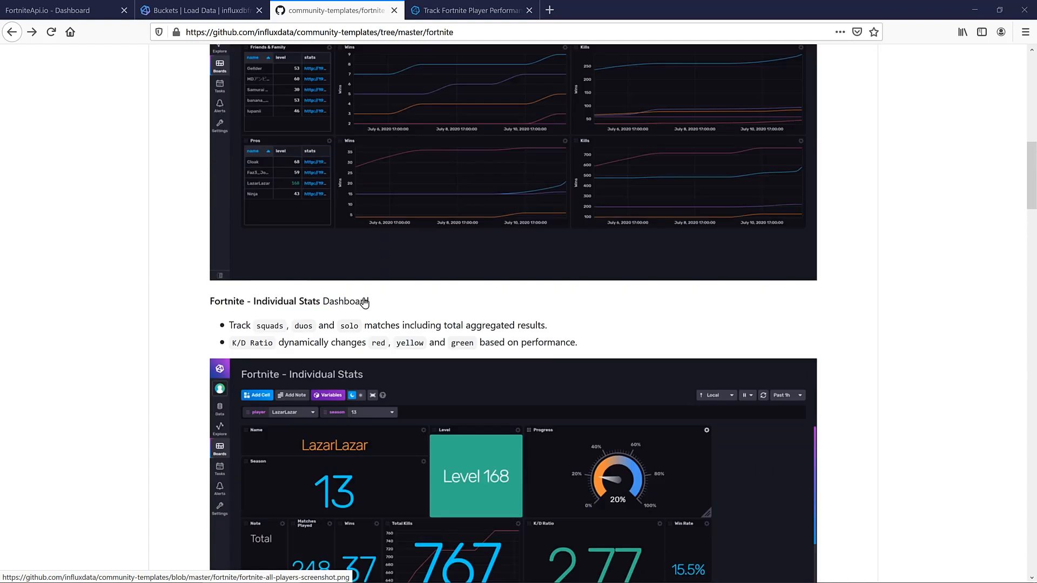
scroll("down", 3)
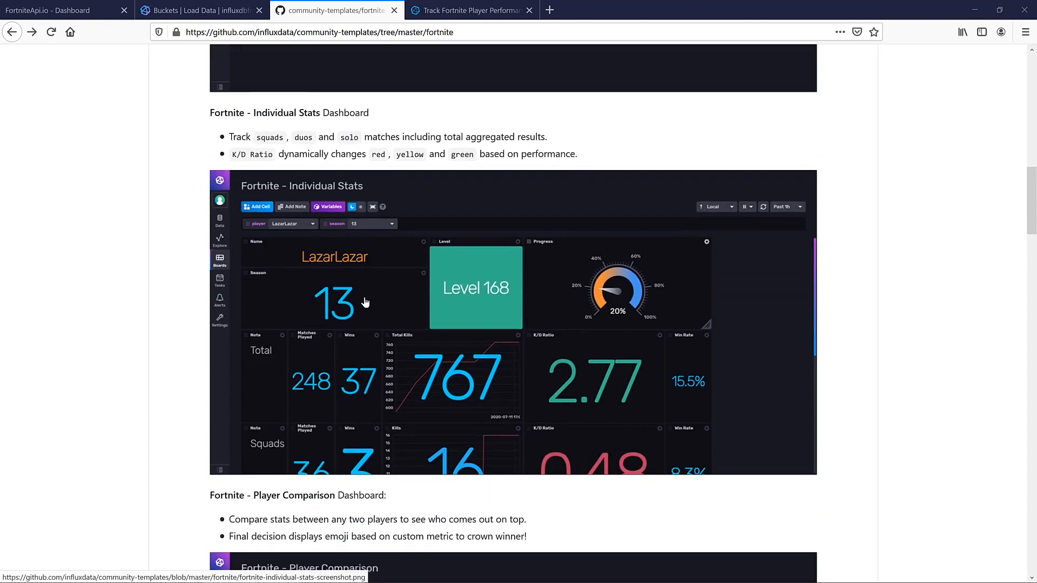
scroll("down", 3)
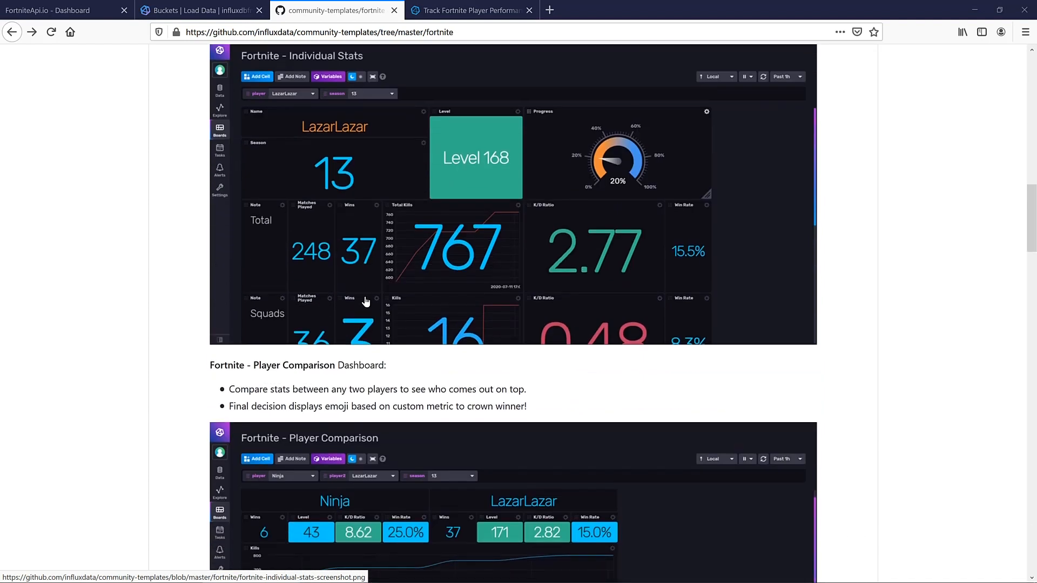
scroll("down", 3)
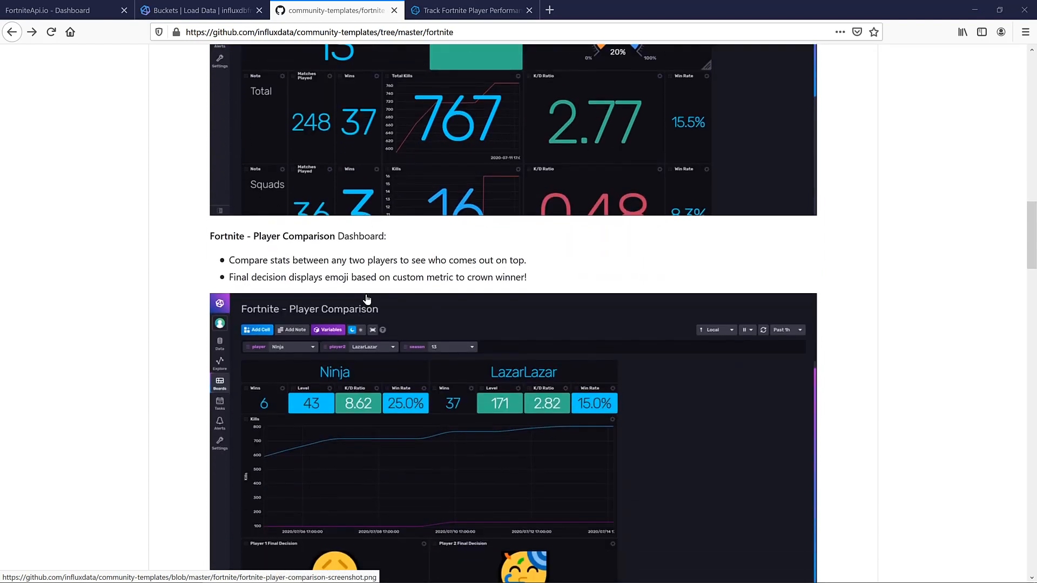
scroll("down", 3)
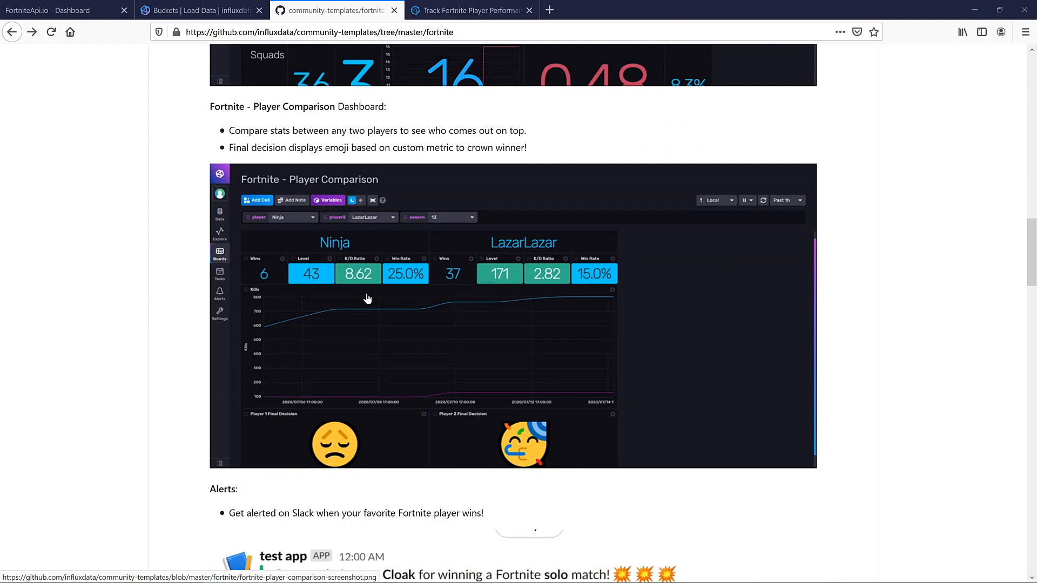
scroll("down", 3)
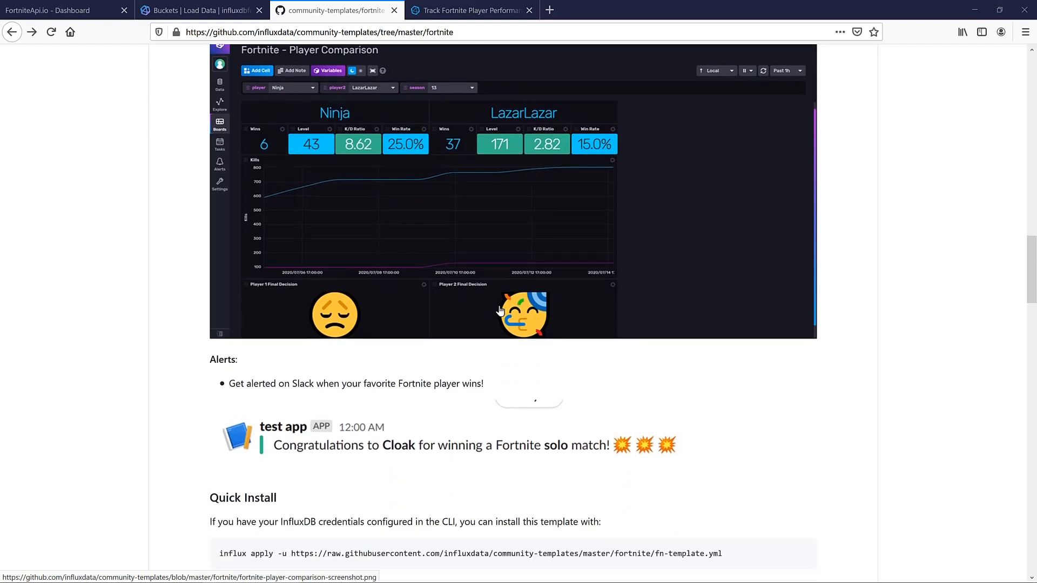
mouse_move(489, 311)
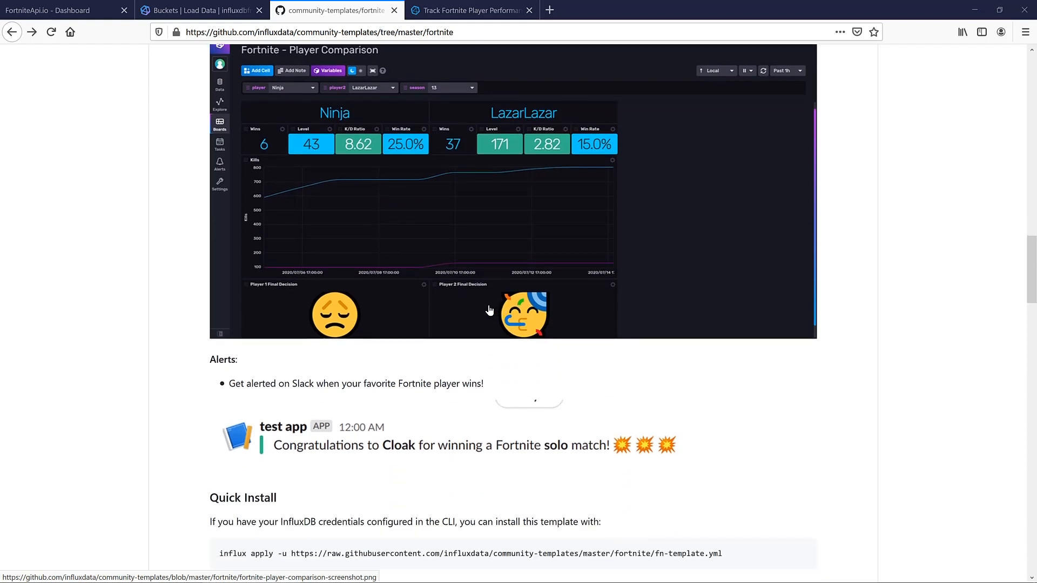
scroll("down", 3)
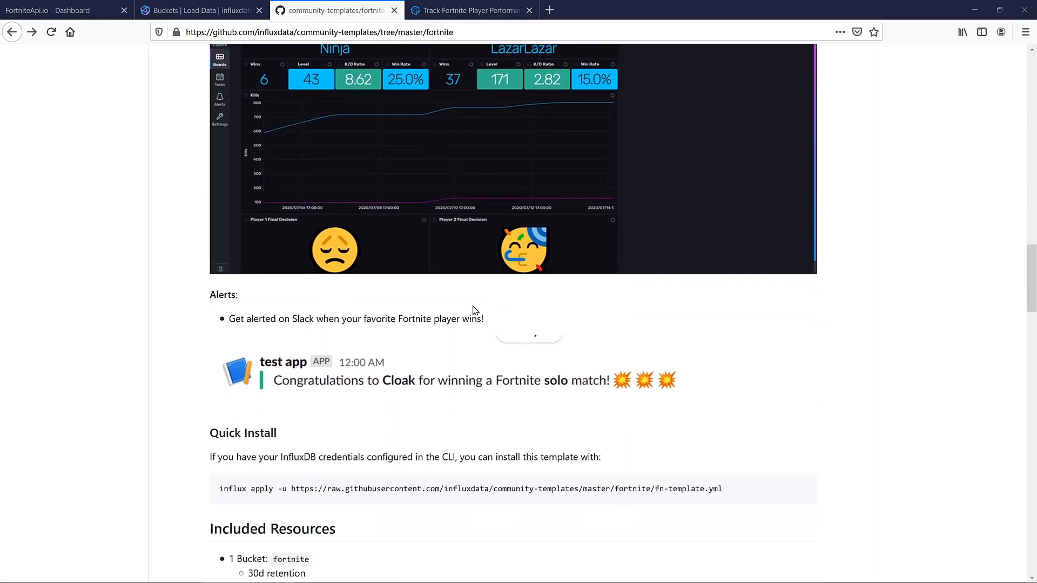
mouse_move(376, 359)
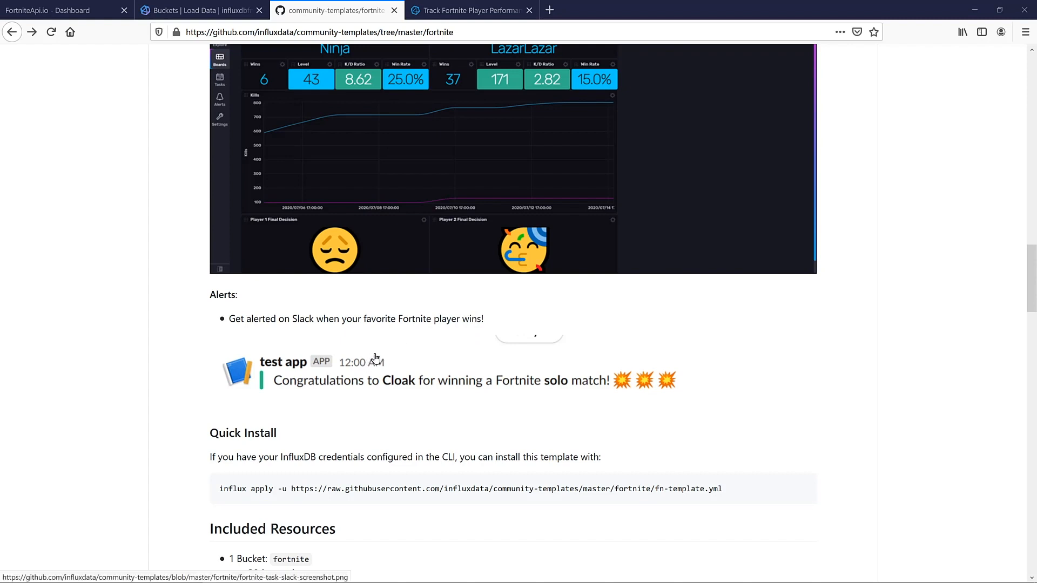
mouse_move(373, 358)
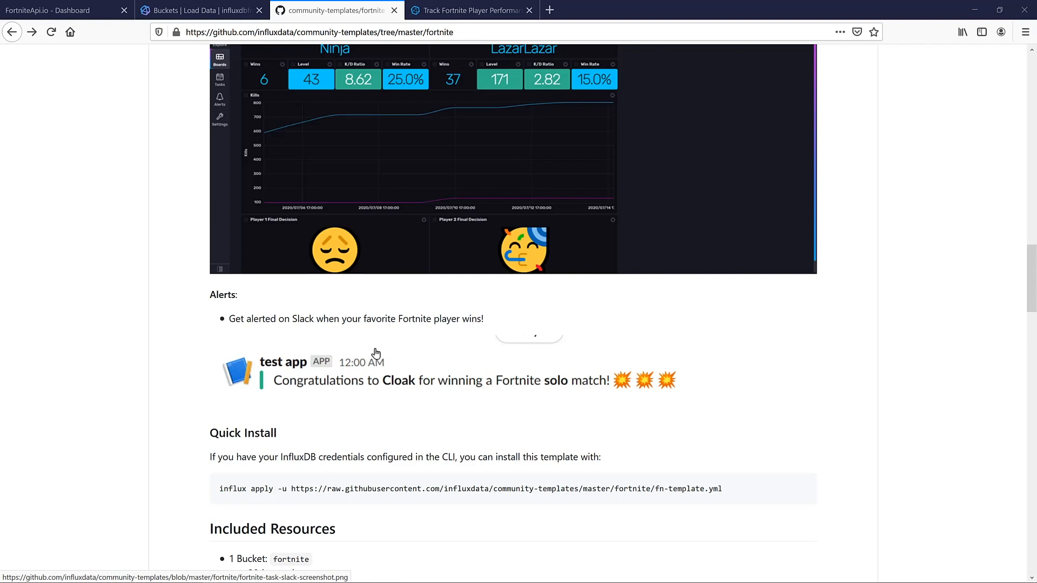
mouse_move(76, 140)
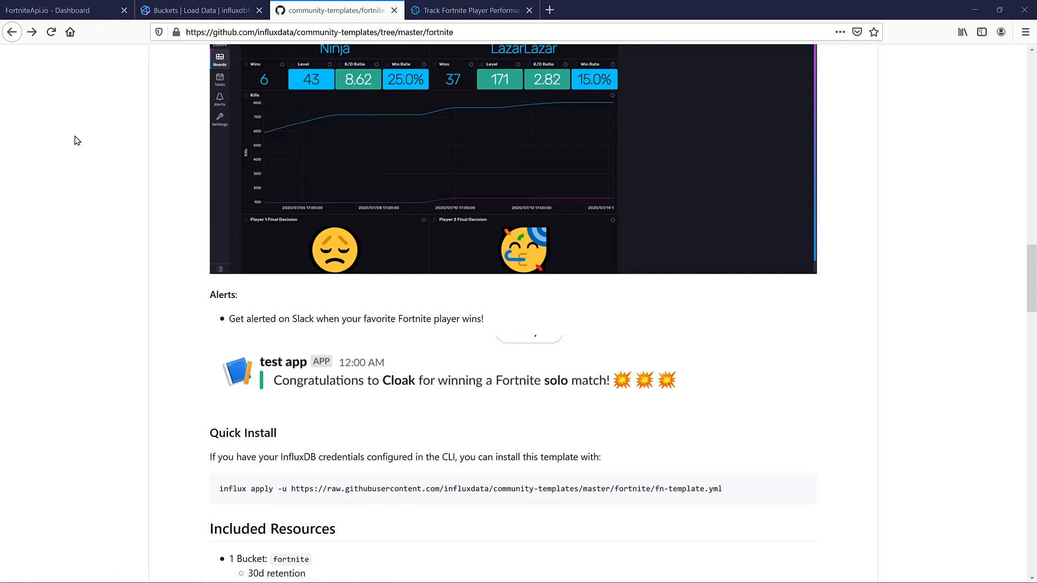
left_click(50, 10)
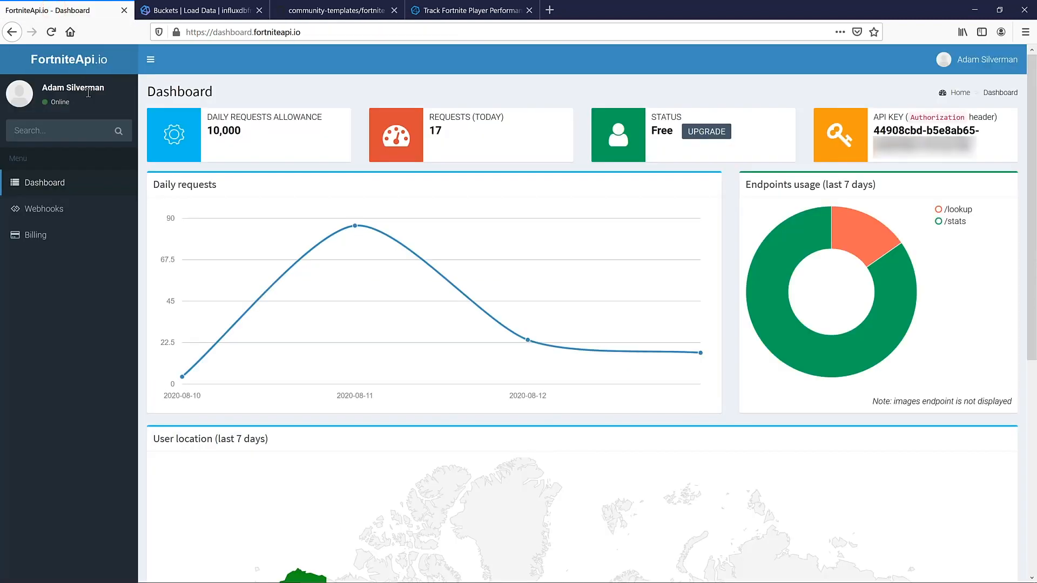
mouse_move(156, 134)
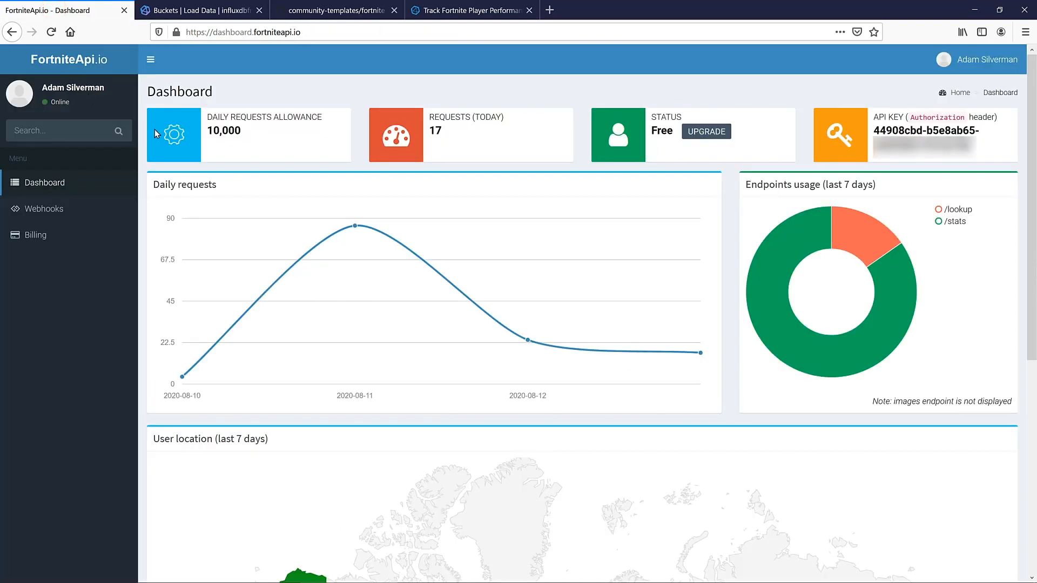
mouse_move(159, 134)
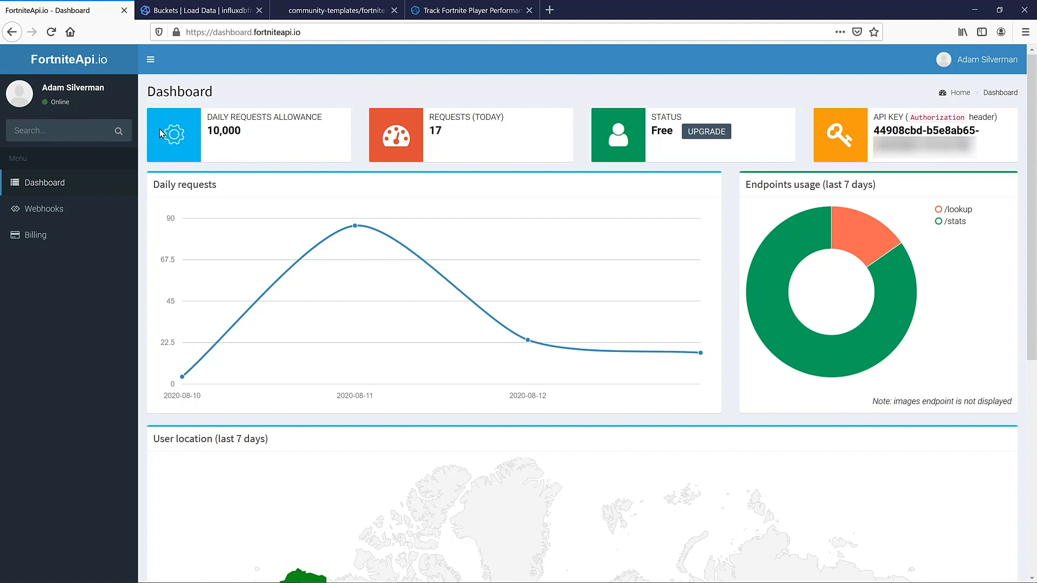
mouse_move(281, 129)
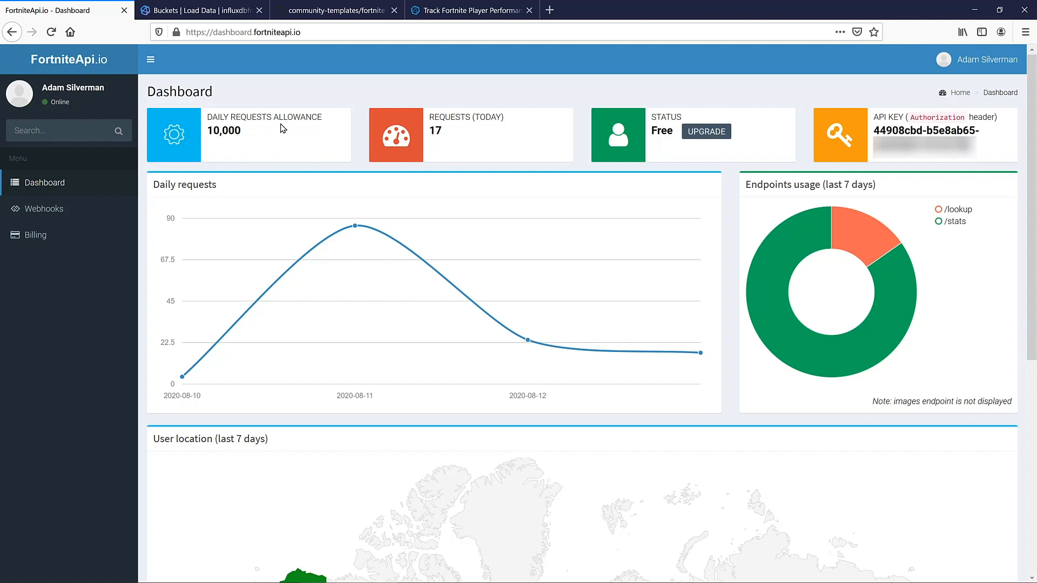
mouse_move(783, 123)
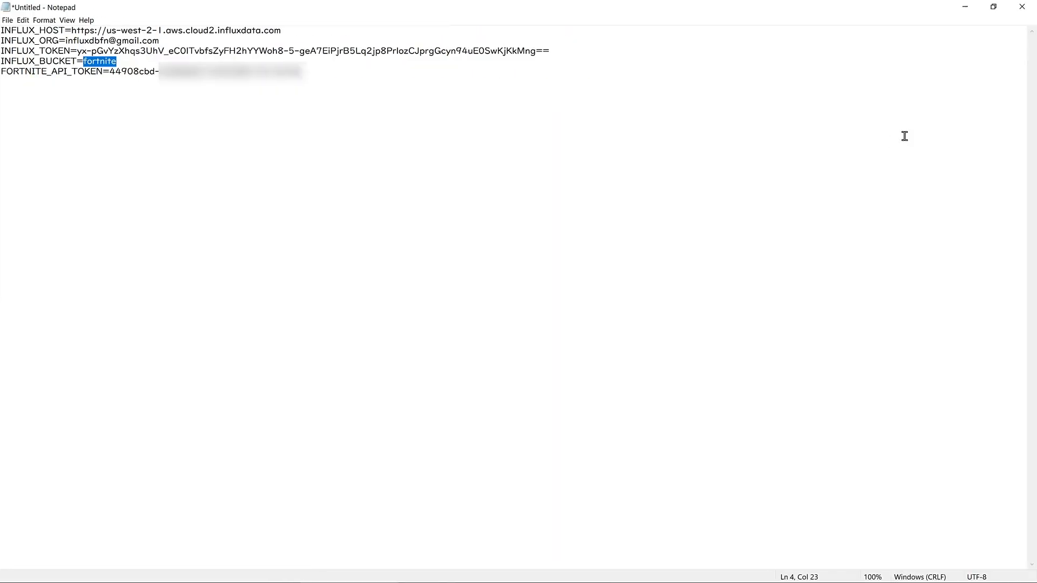
left_click(111, 72)
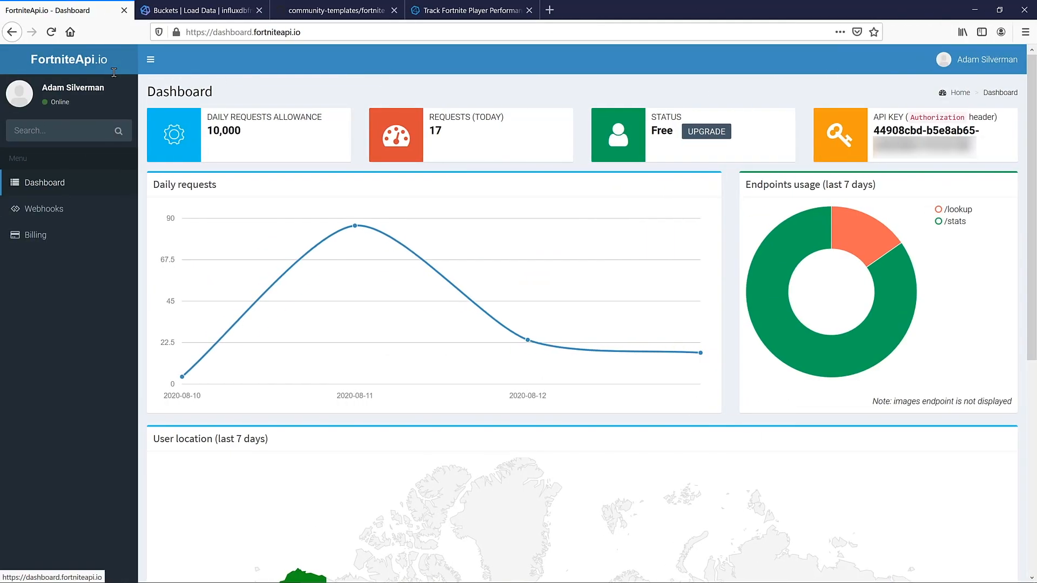
left_click(199, 10)
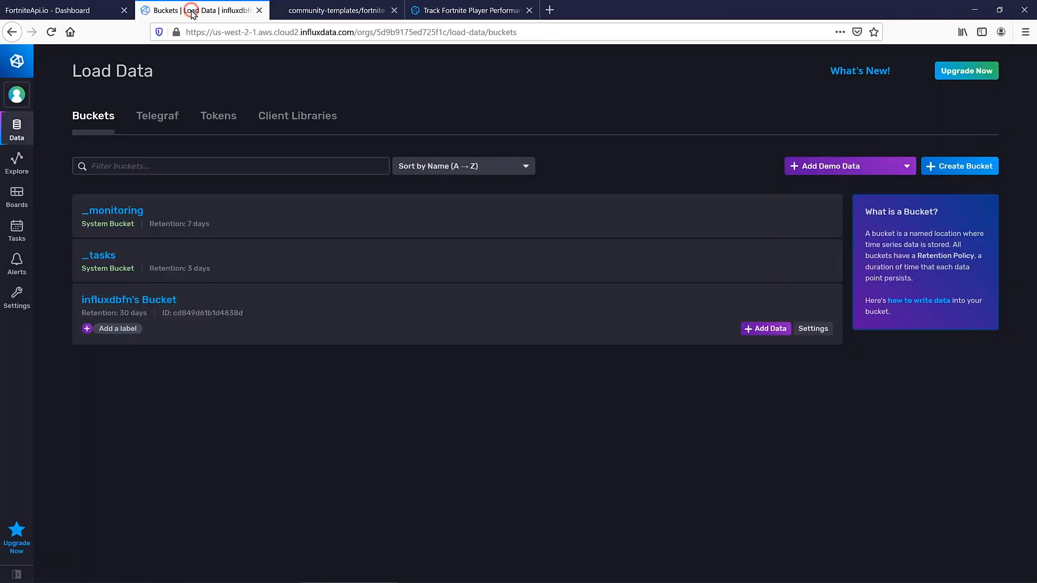
mouse_move(205, 50)
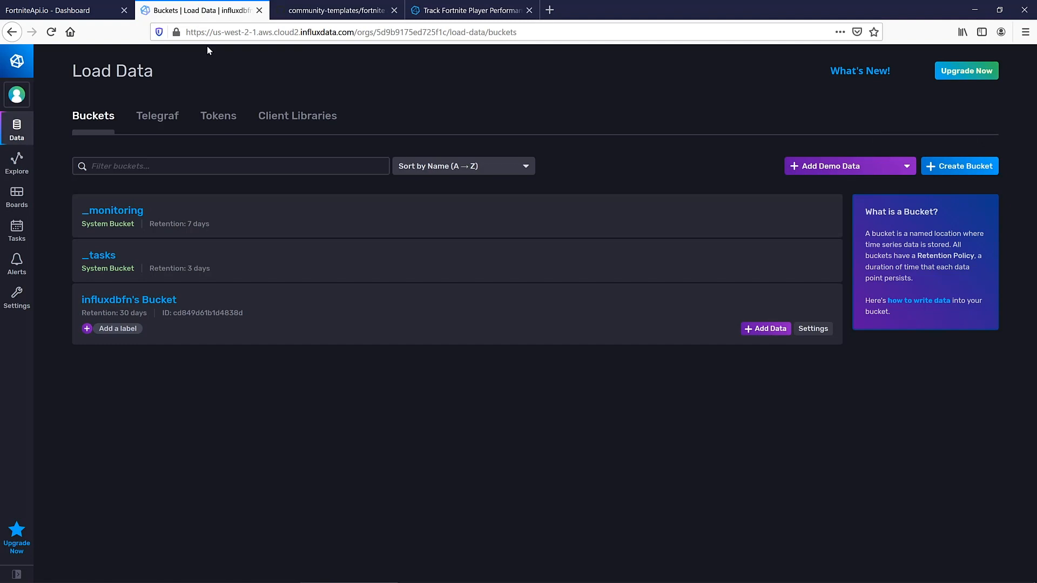
mouse_move(199, 65)
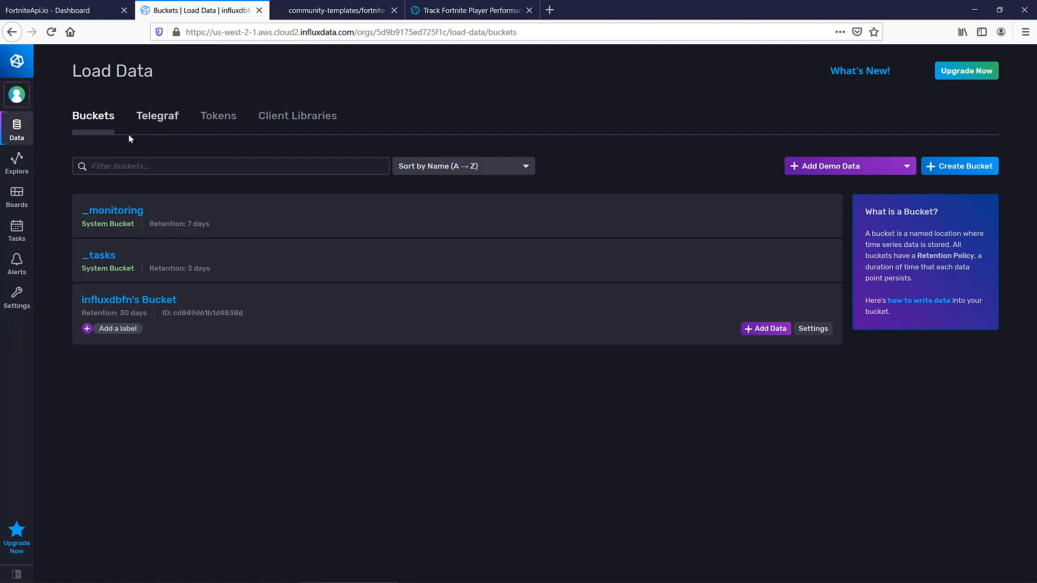
mouse_move(294, 33)
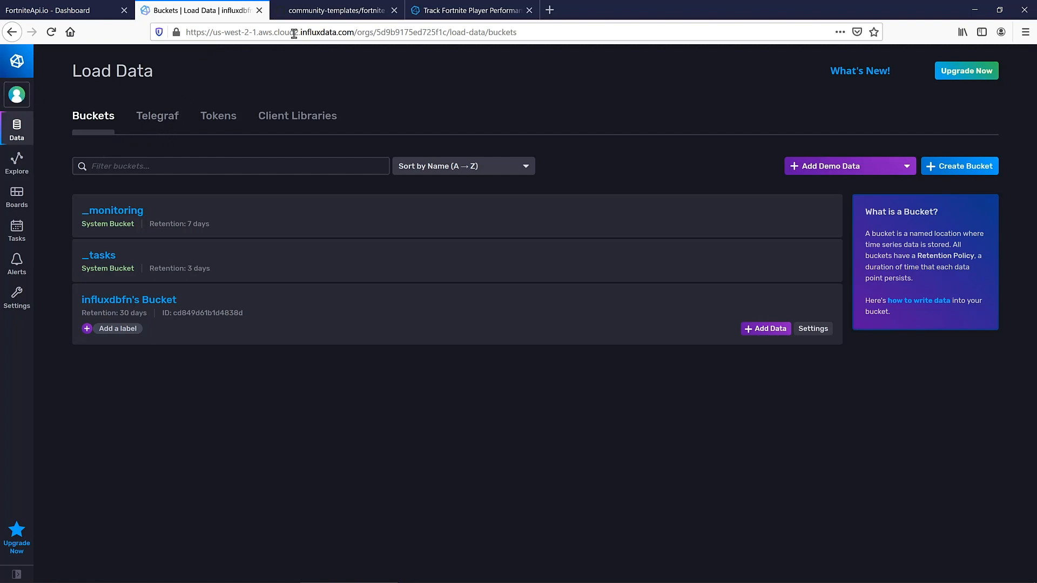
left_click(358, 32)
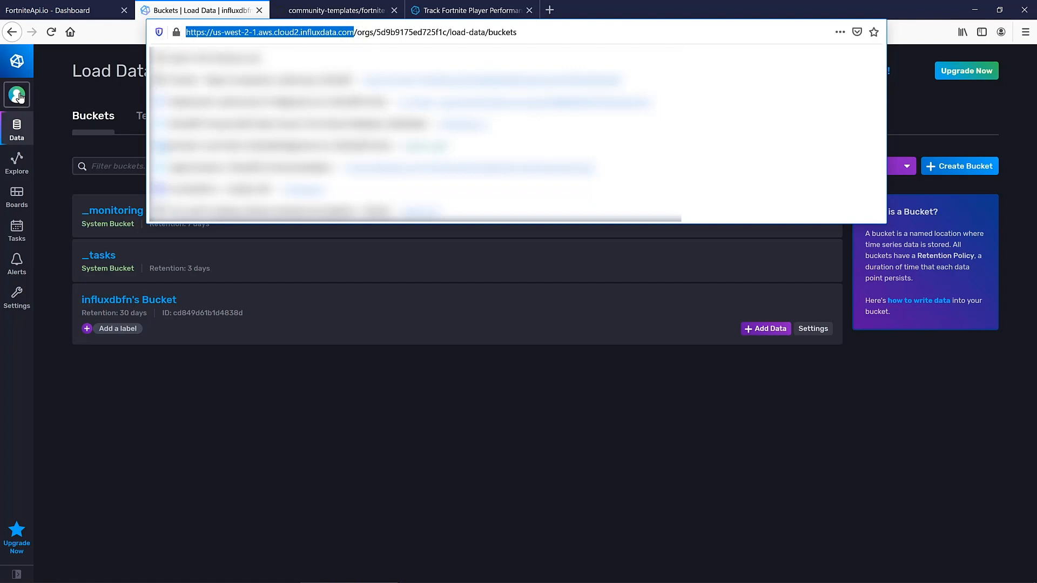
left_click(16, 95)
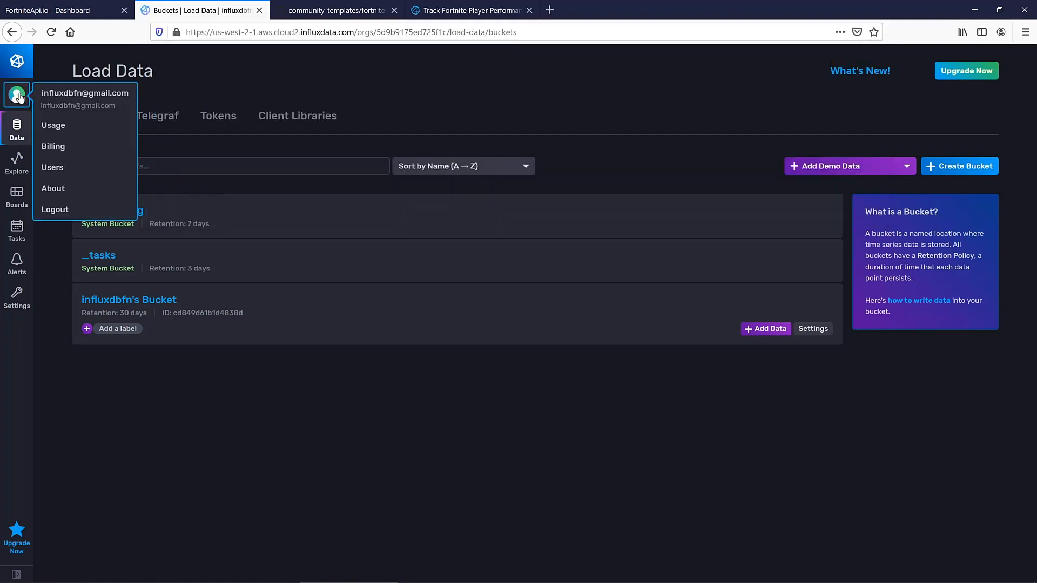
mouse_move(66, 92)
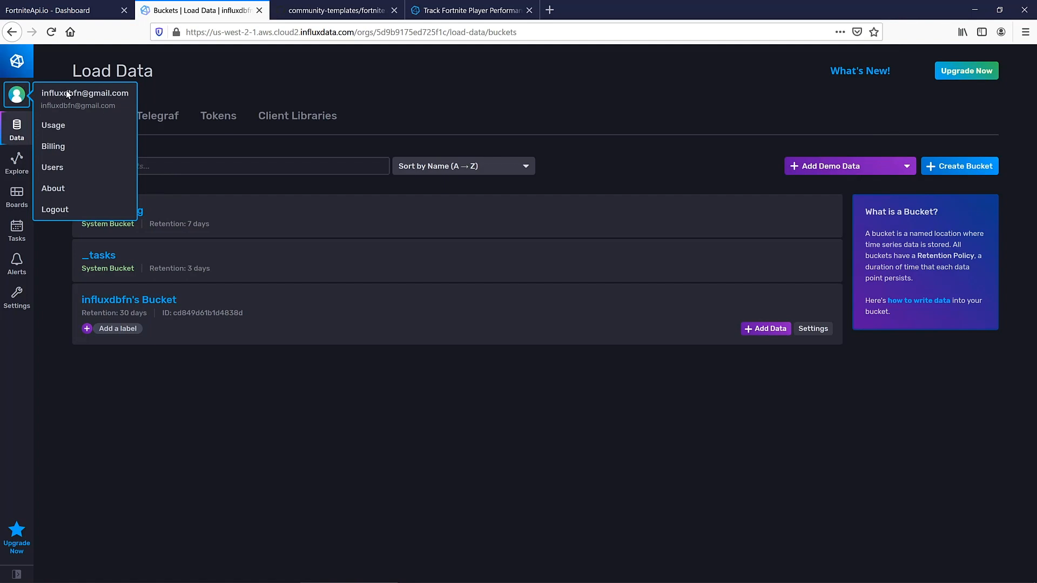
mouse_move(281, 69)
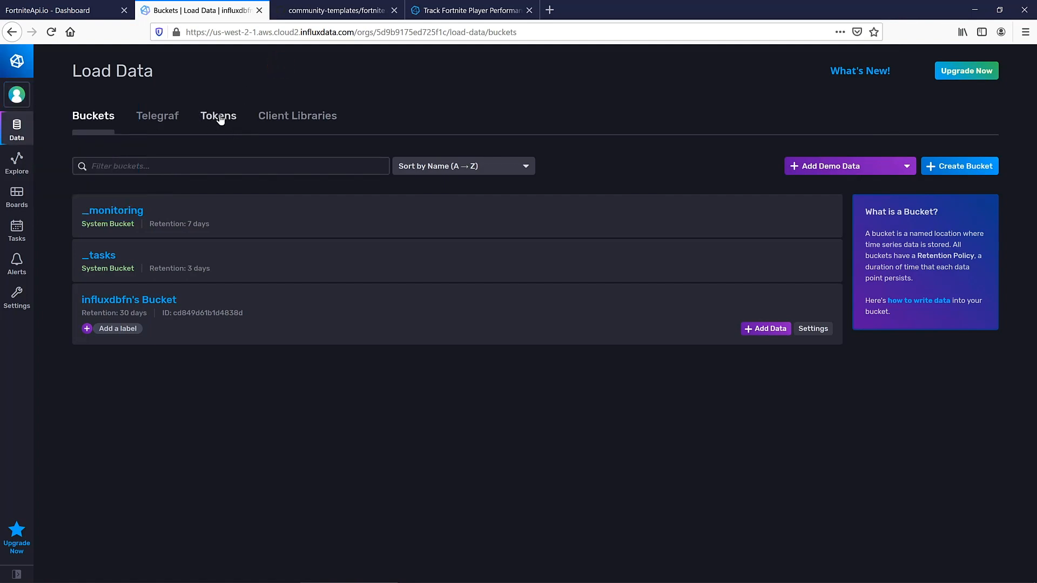
Step: View the allaccess token's secret value and permissions from the Tokens list
left_click(217, 116)
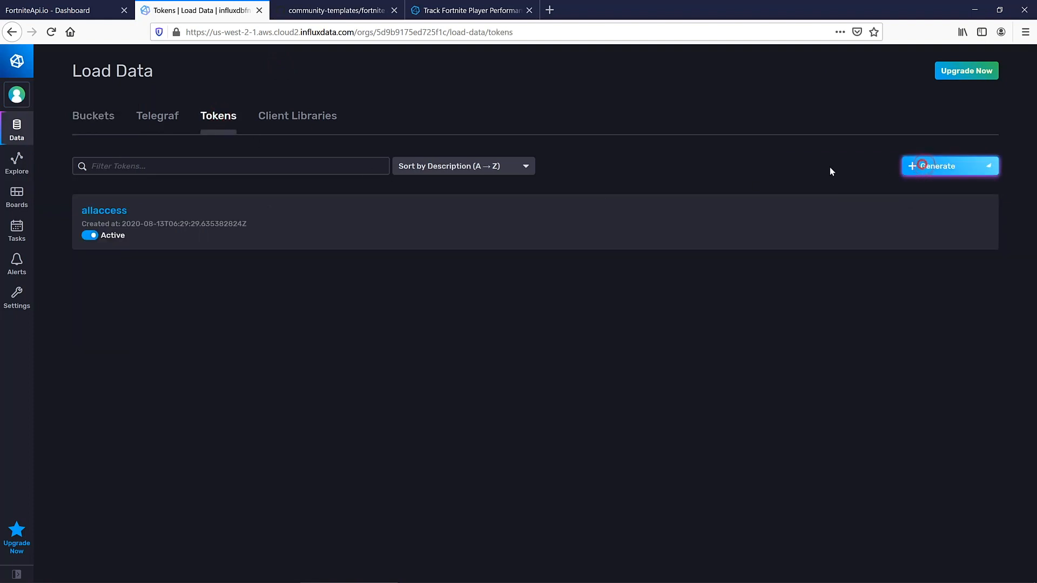
left_click(104, 211)
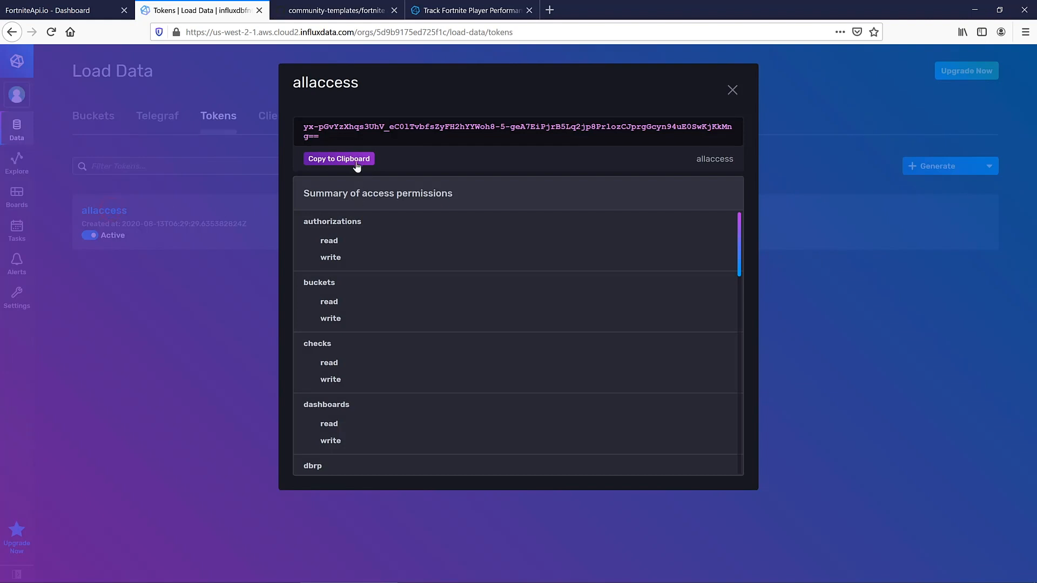
mouse_move(338, 159)
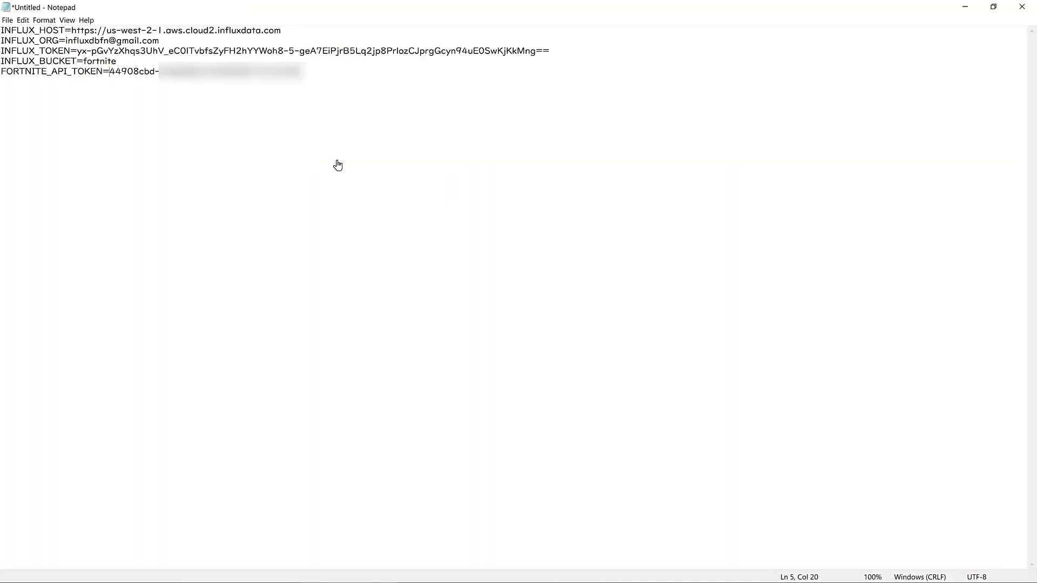
mouse_move(82, 61)
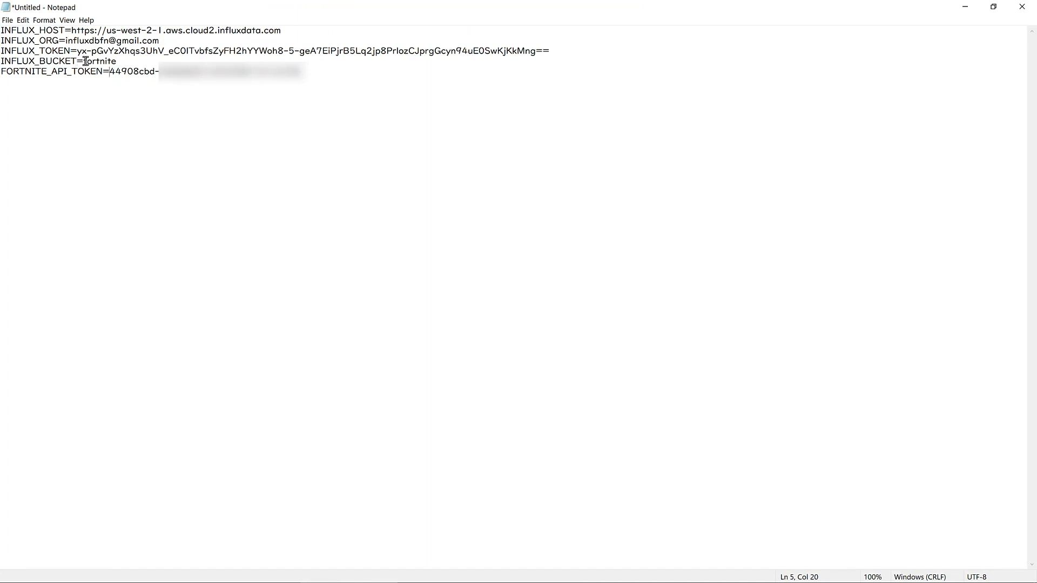
double_click(100, 60)
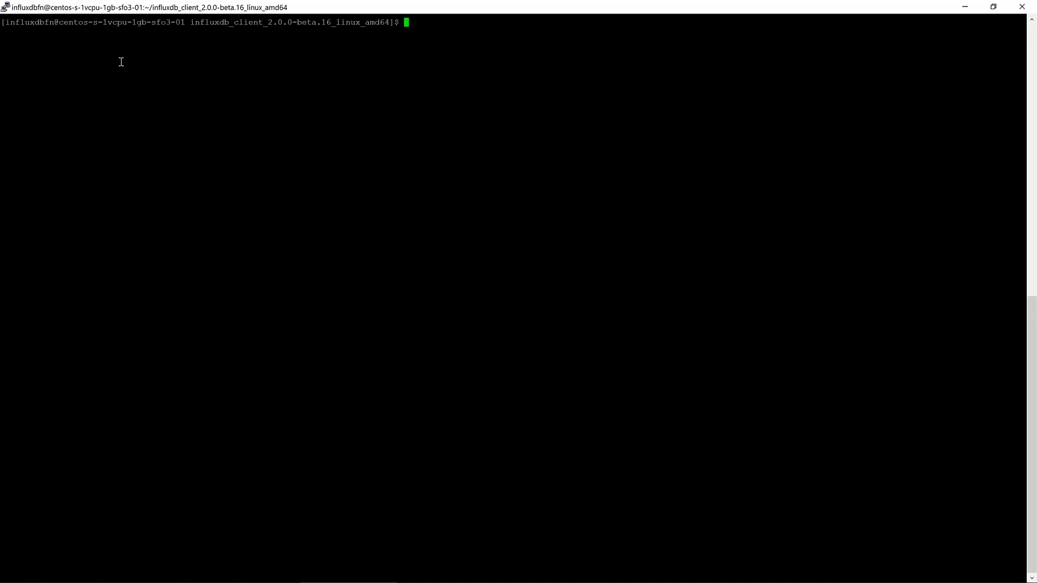
mouse_move(205, 133)
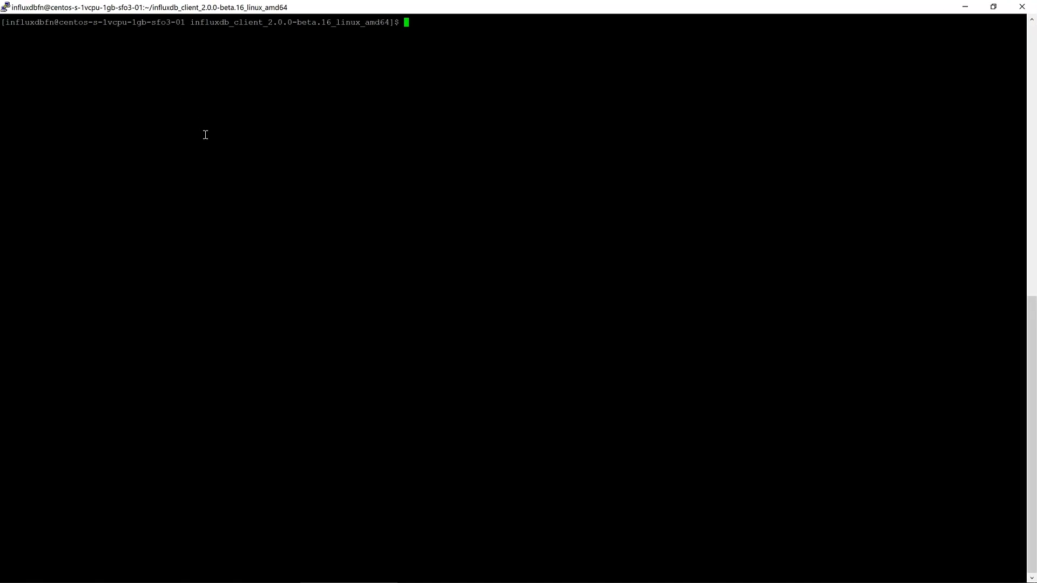
mouse_move(248, 130)
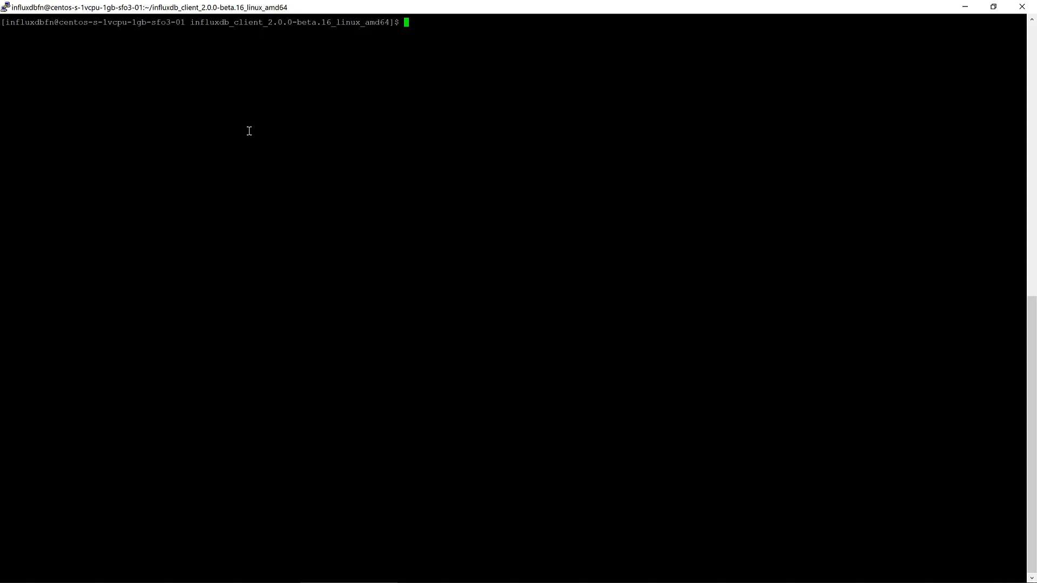
Step: Run ./influx config to list the active cloud2 CLI configuration with its URL and organization
type("./")
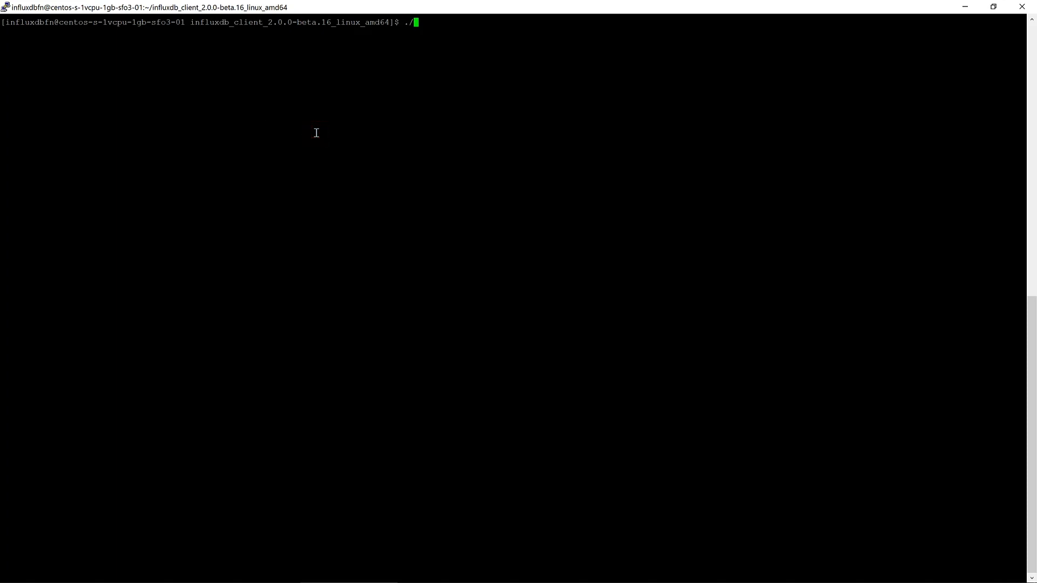
type("influx")
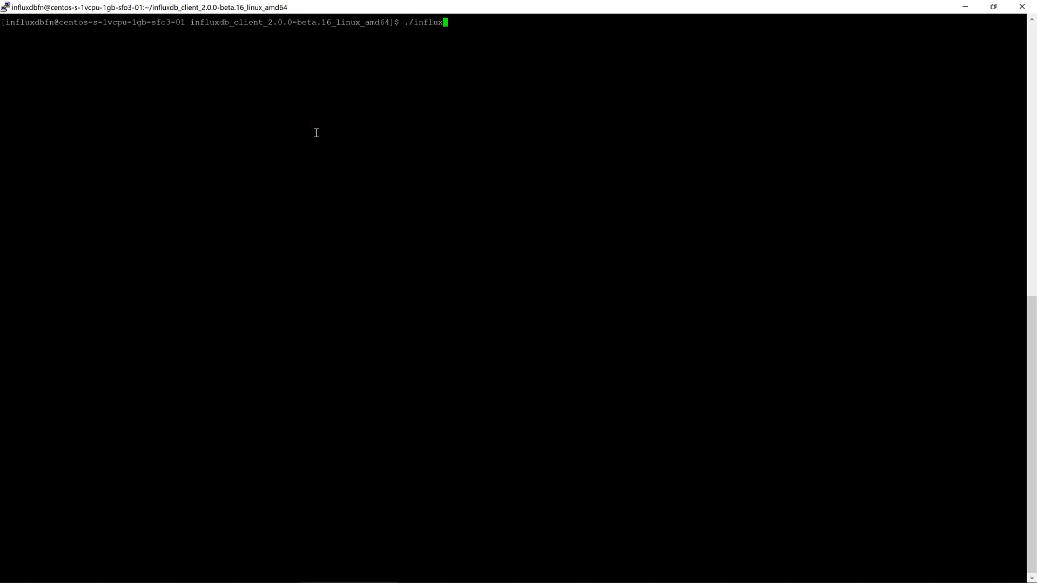
type("con")
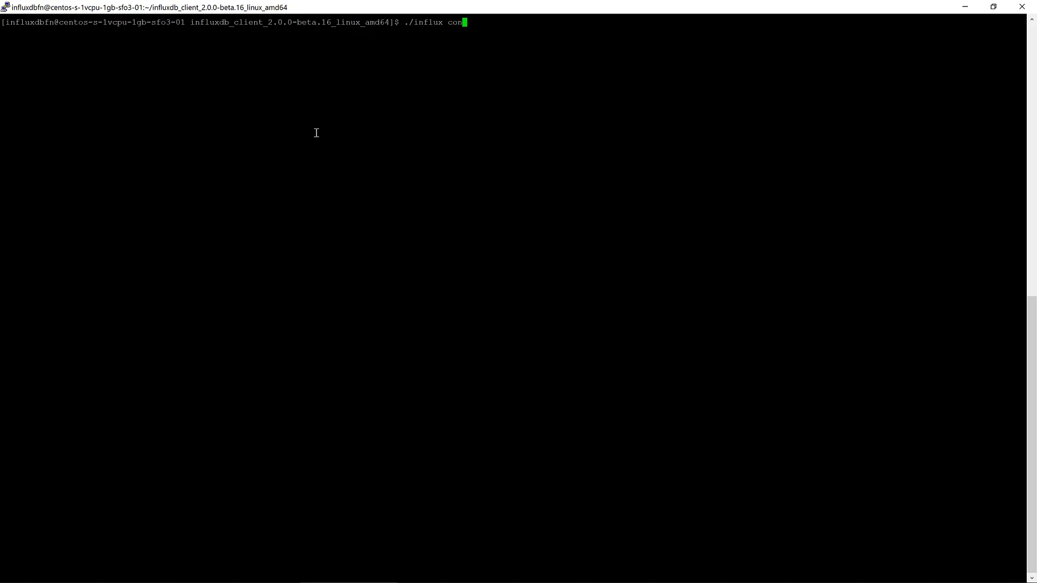
type("f")
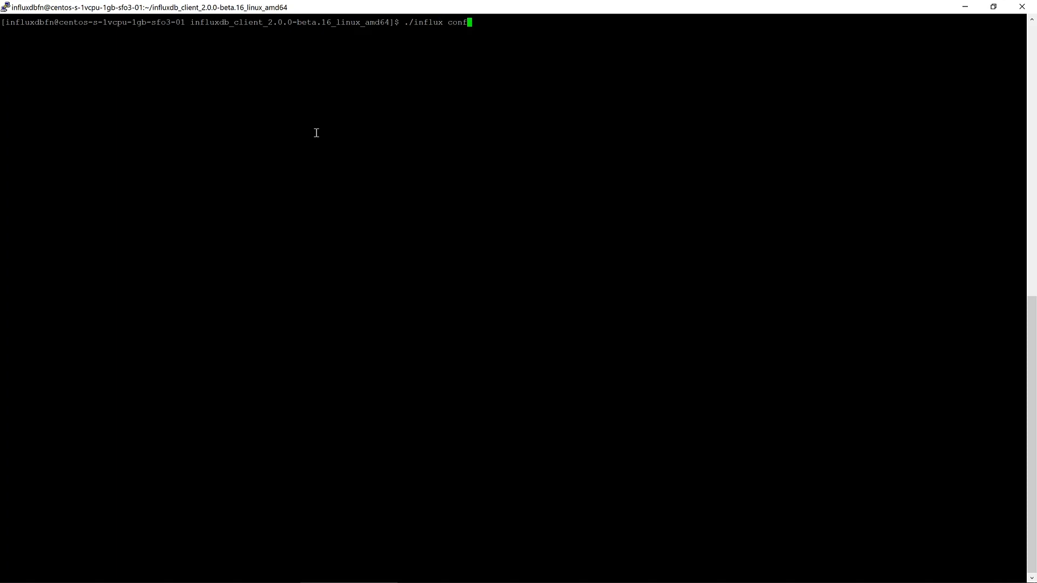
key("Return")
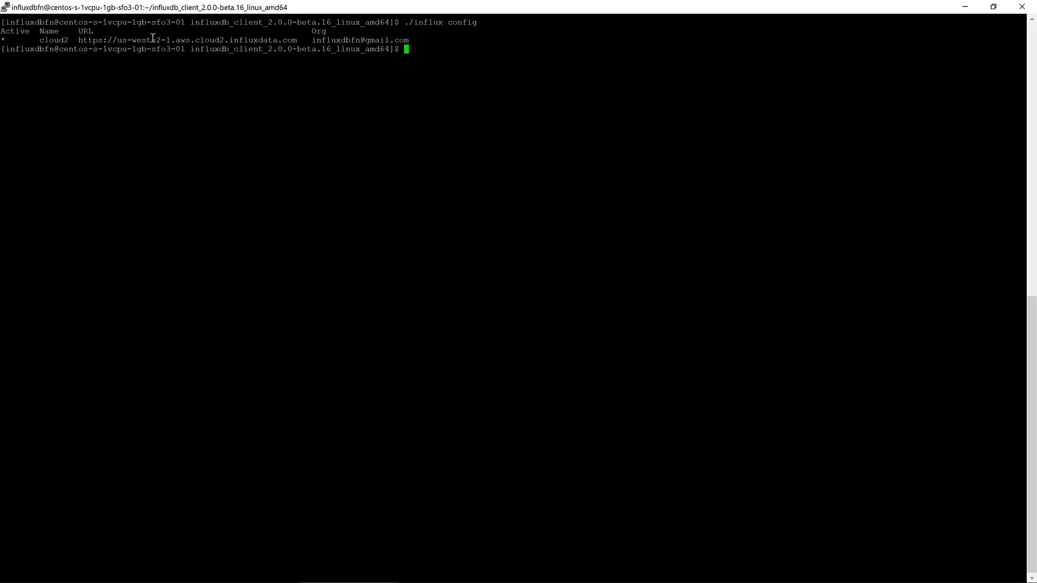
mouse_move(342, 115)
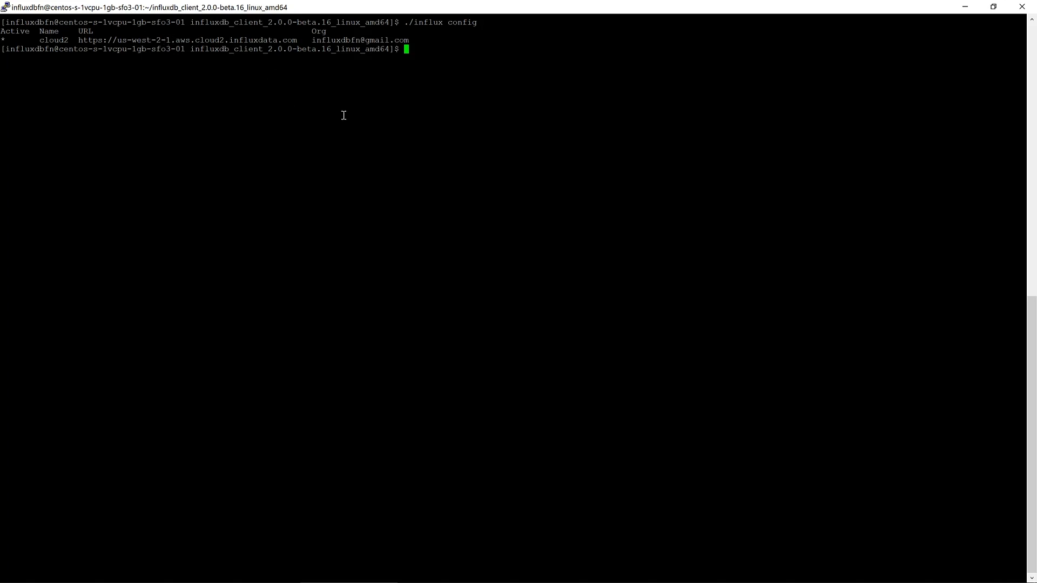
mouse_move(251, 126)
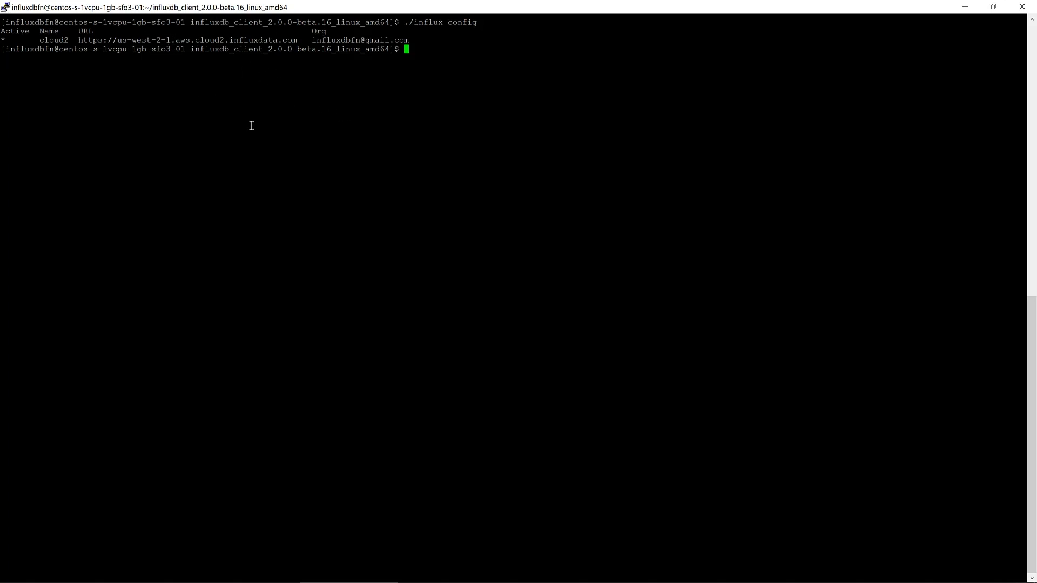
Step: Start the ./influx apply command in the terminal
type(".")
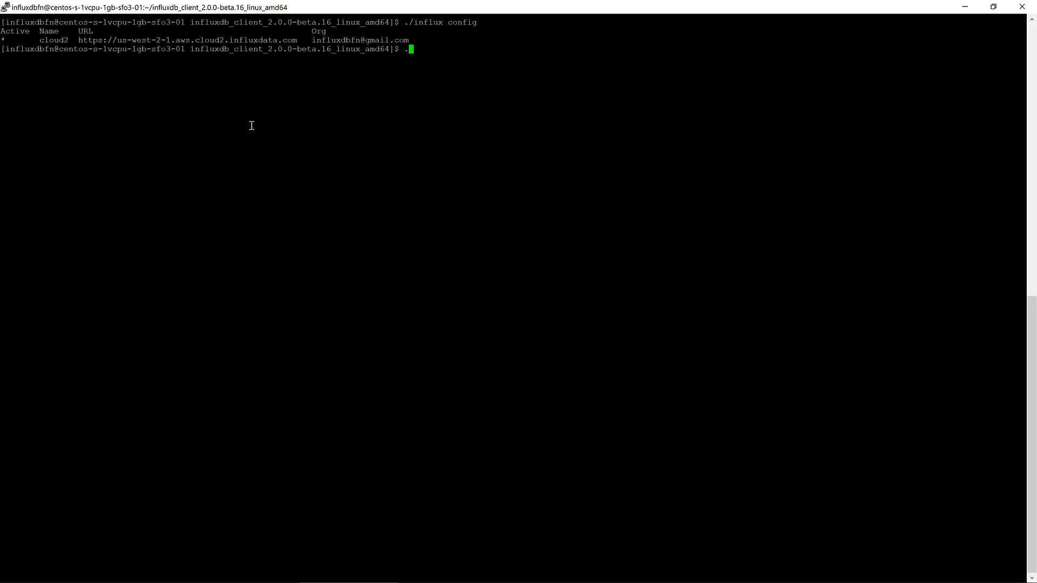
type("./influx")
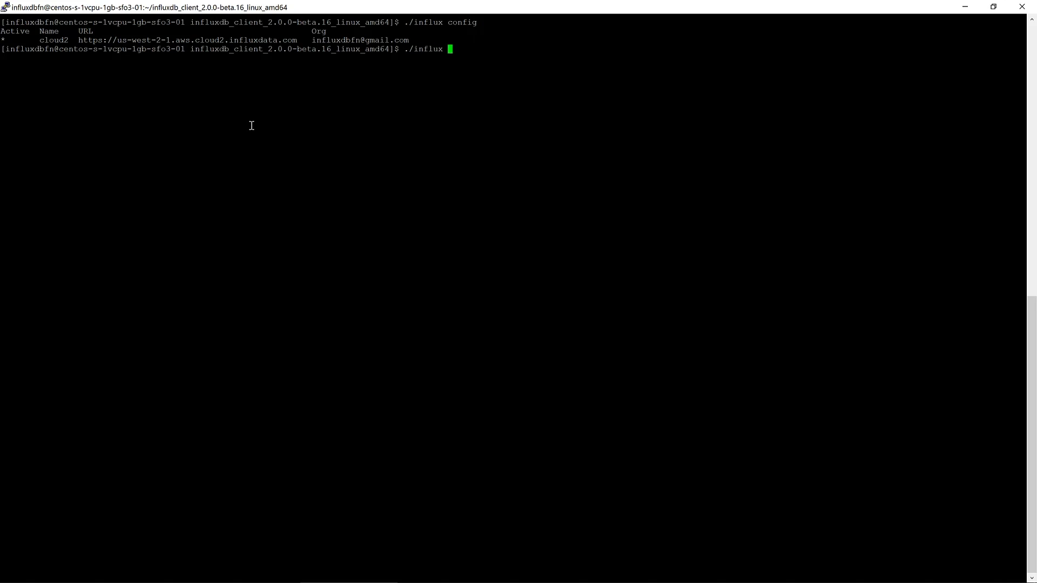
type("apply")
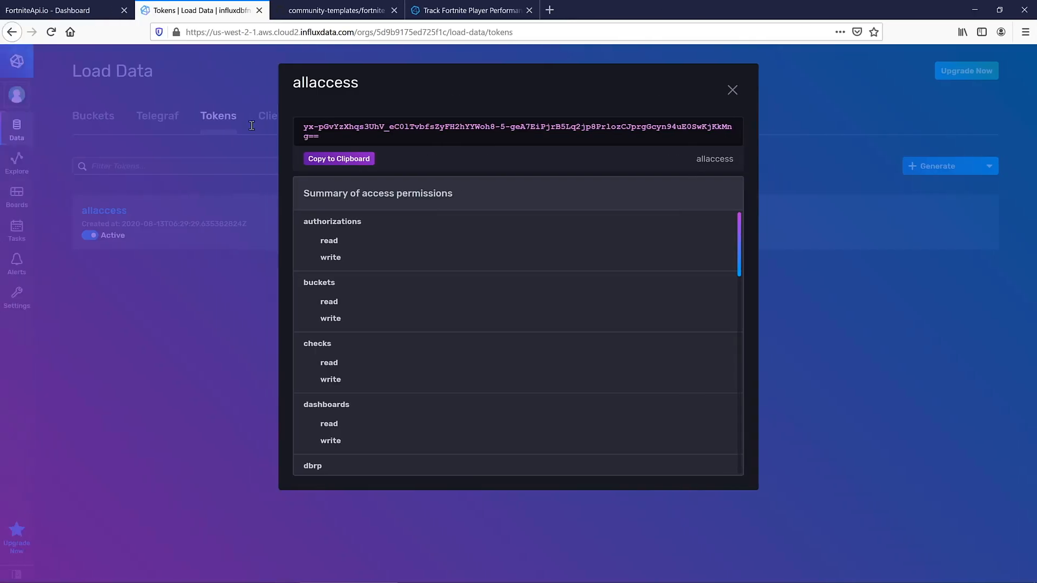
Step: View fn-template.yml from the fortnite community templates repo as raw text on GitHub
left_click(334, 10)
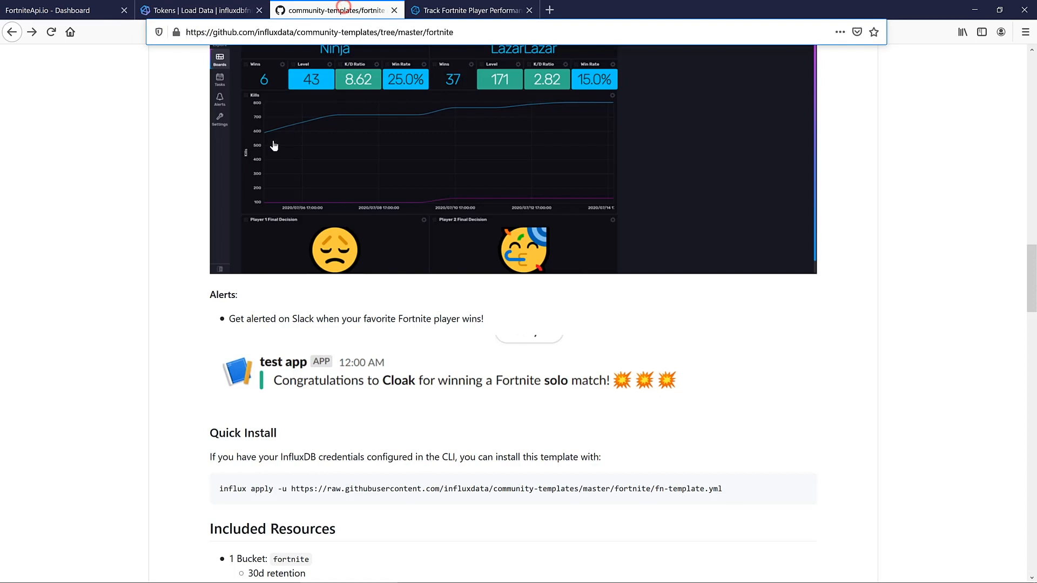
scroll("up", 3)
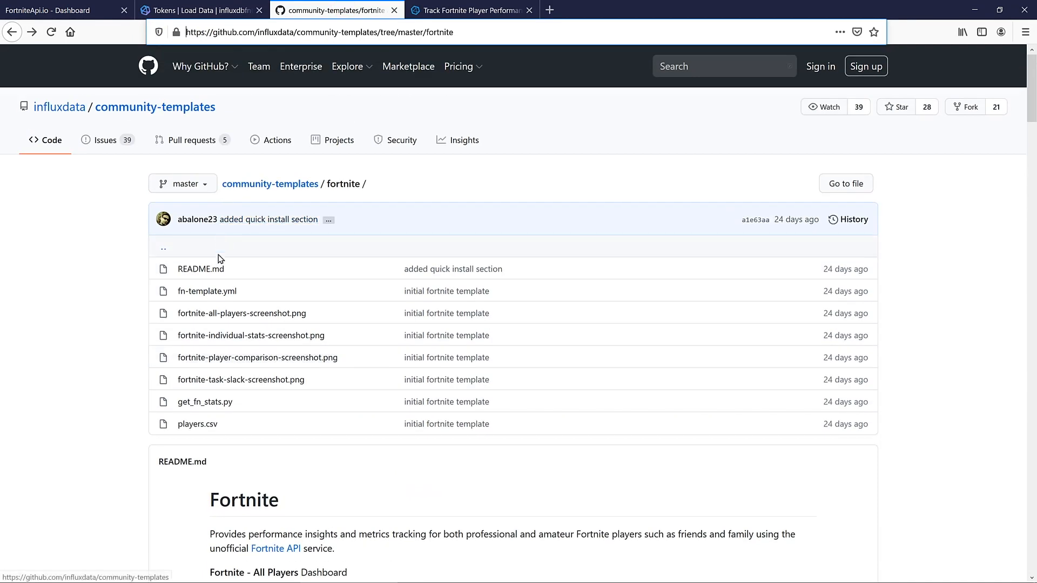
left_click(206, 290)
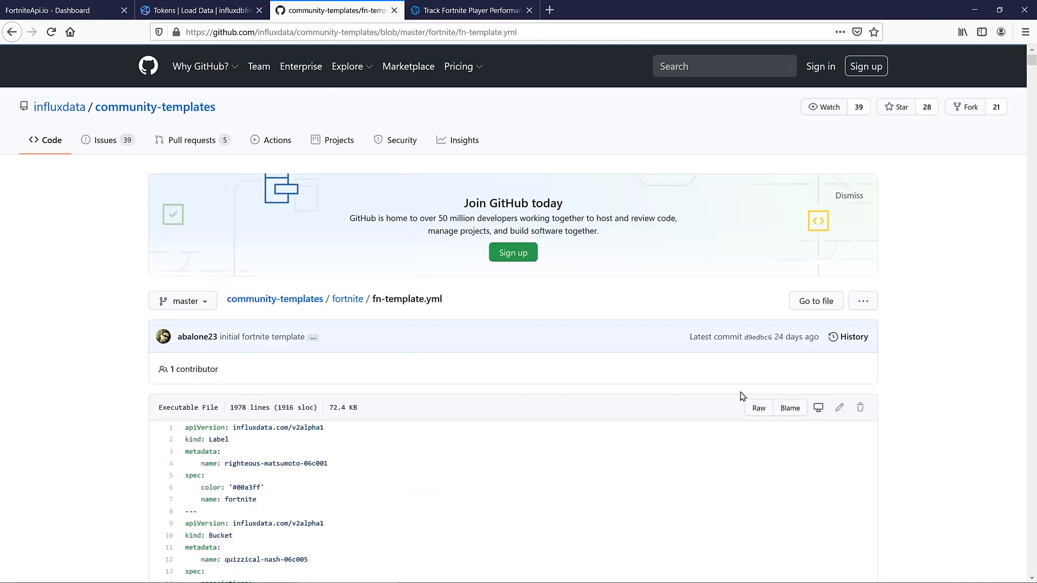
left_click(758, 408)
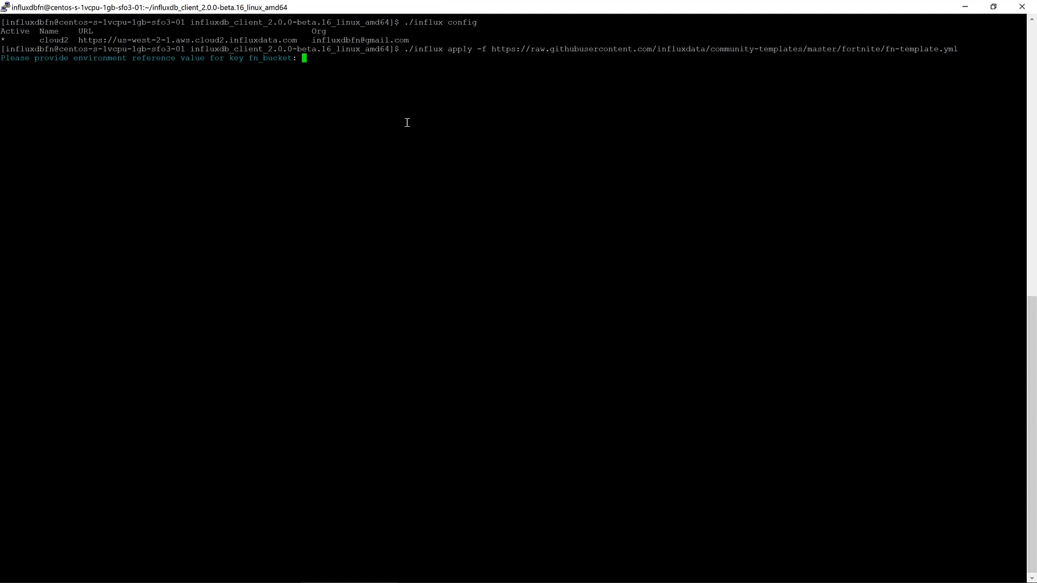
Step: Apply the template with bucket fortnite, confirming the stack of dashboards, task and variables
type("fortnite")
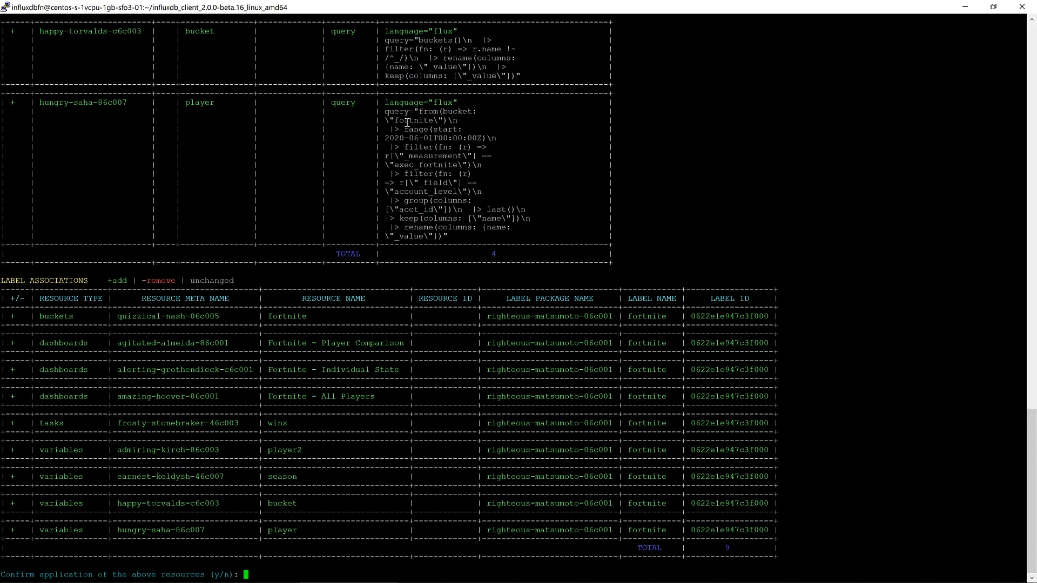
type("y")
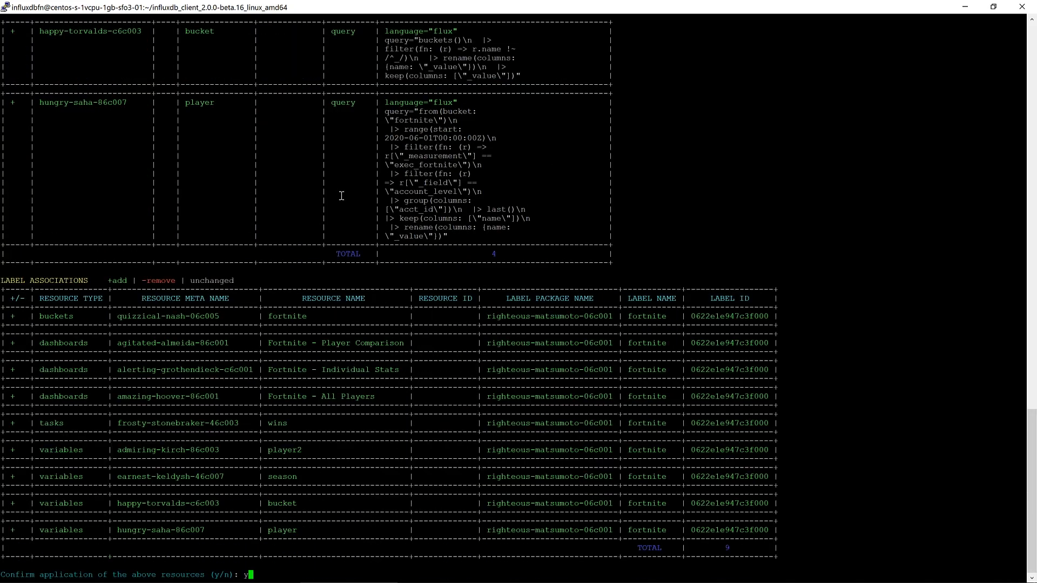
key("Return")
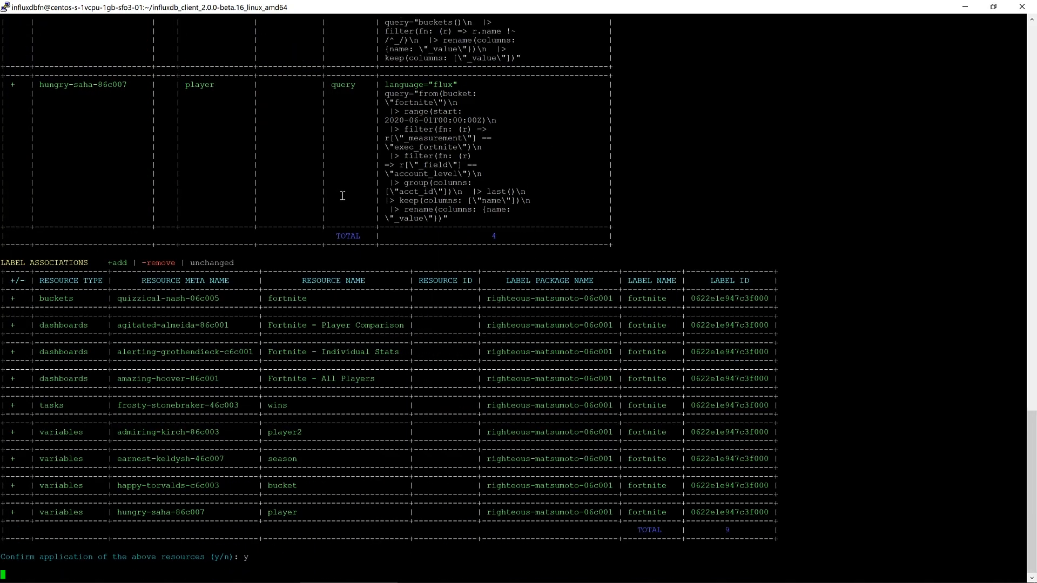
key("Return")
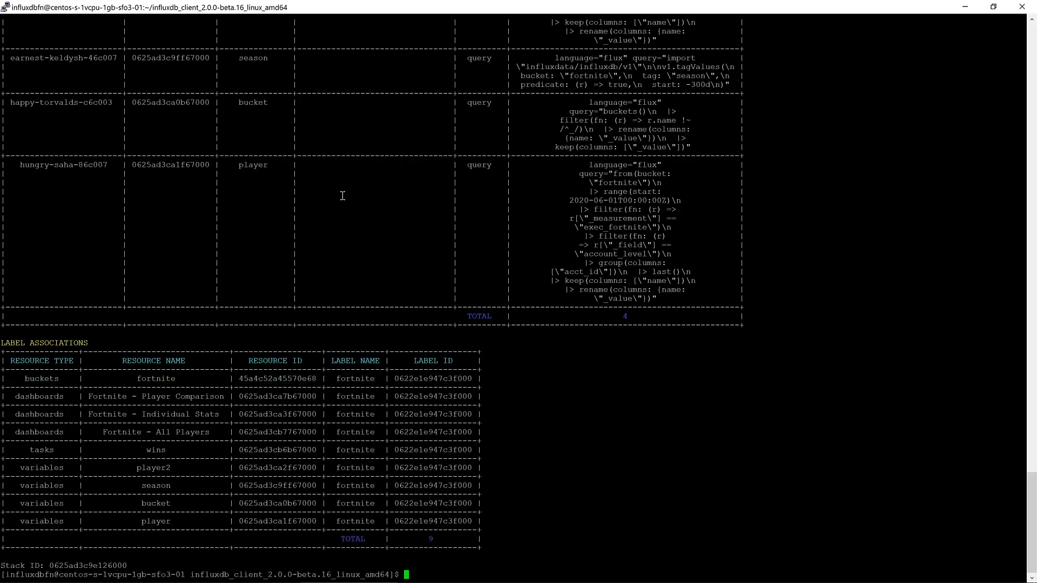
mouse_move(332, 202)
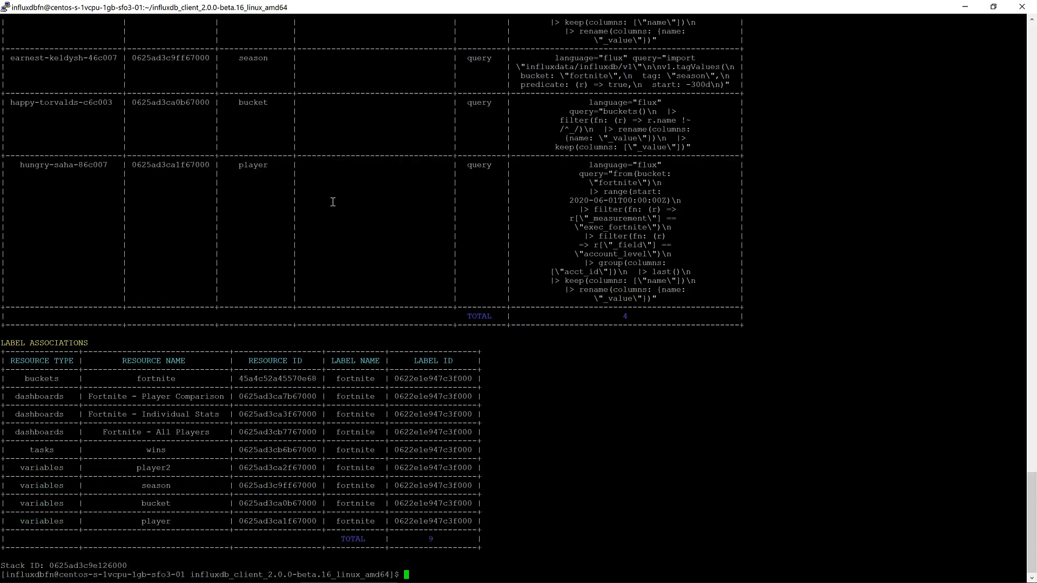
mouse_move(342, 238)
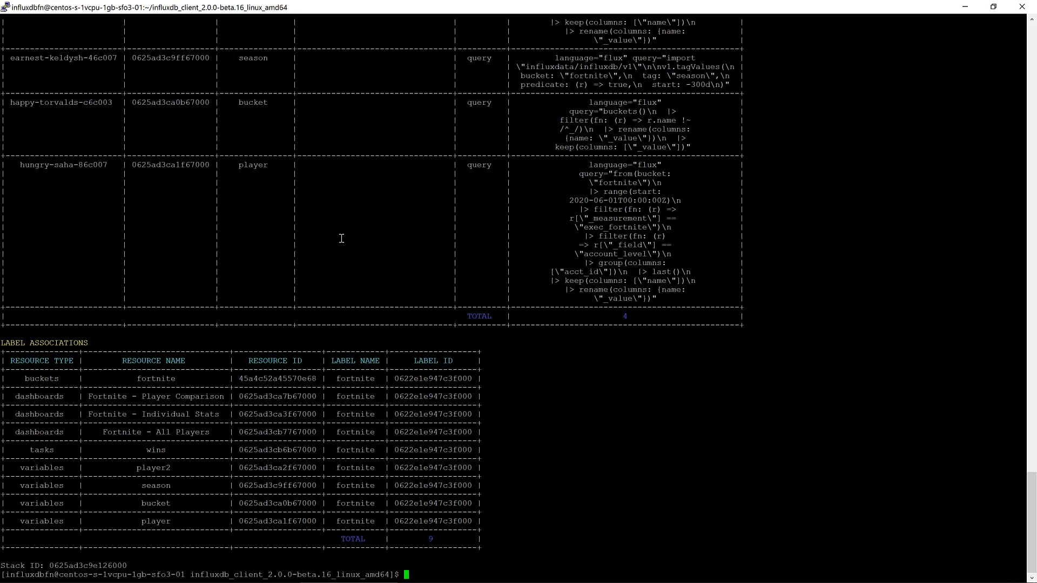
left_click(333, 10)
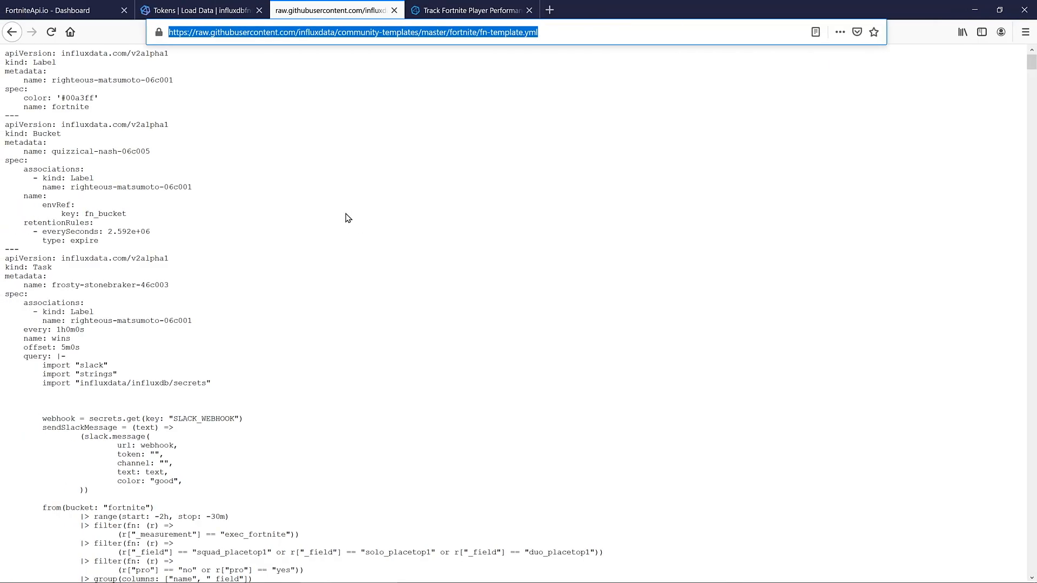
Step: Check the imported Fortnite dashboards, variables and fortnite bucket, ending on the Telegraf configurations list
left_click(199, 10)
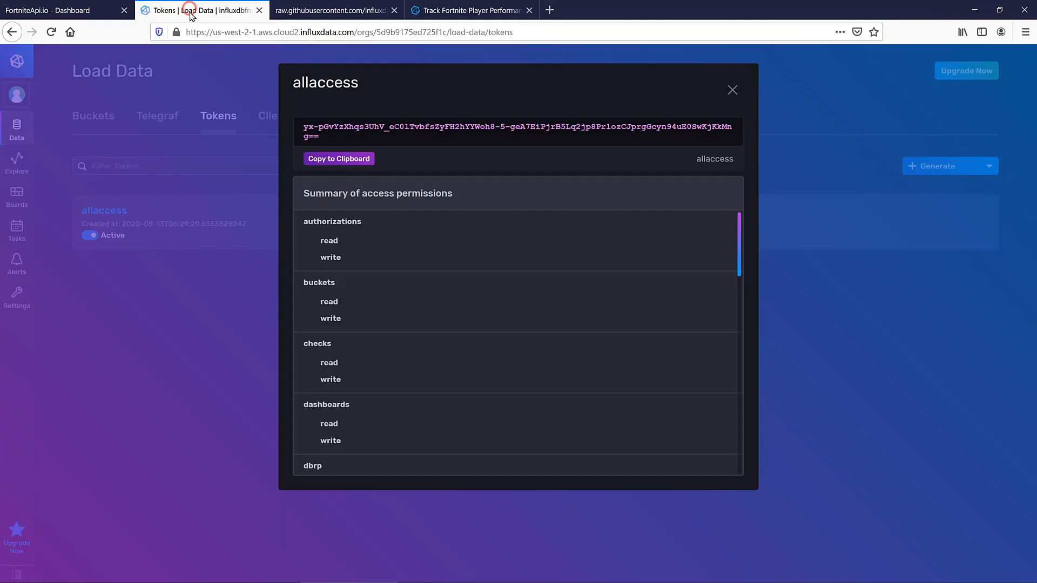
left_click(732, 90)
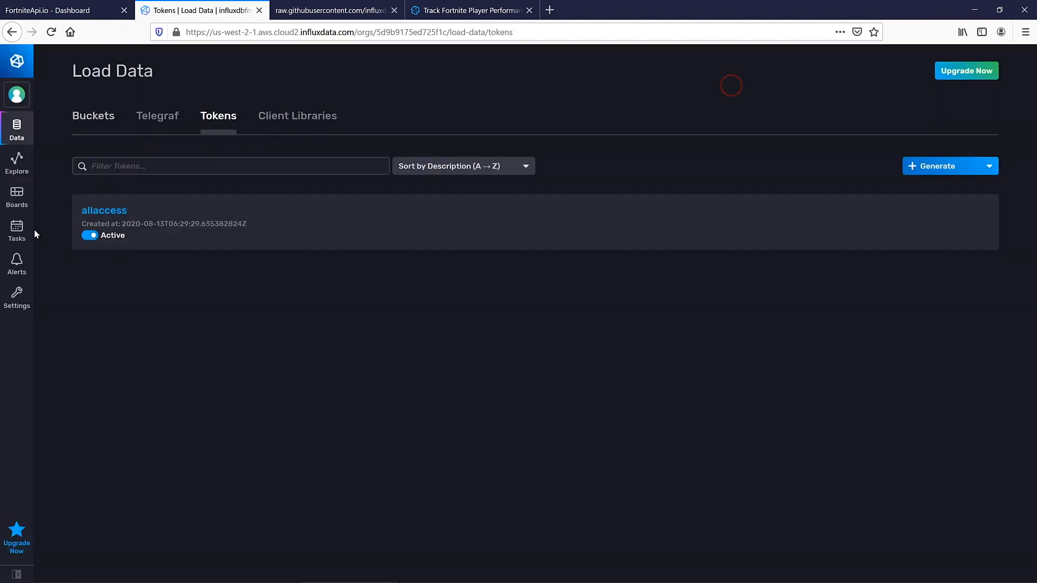
left_click(16, 196)
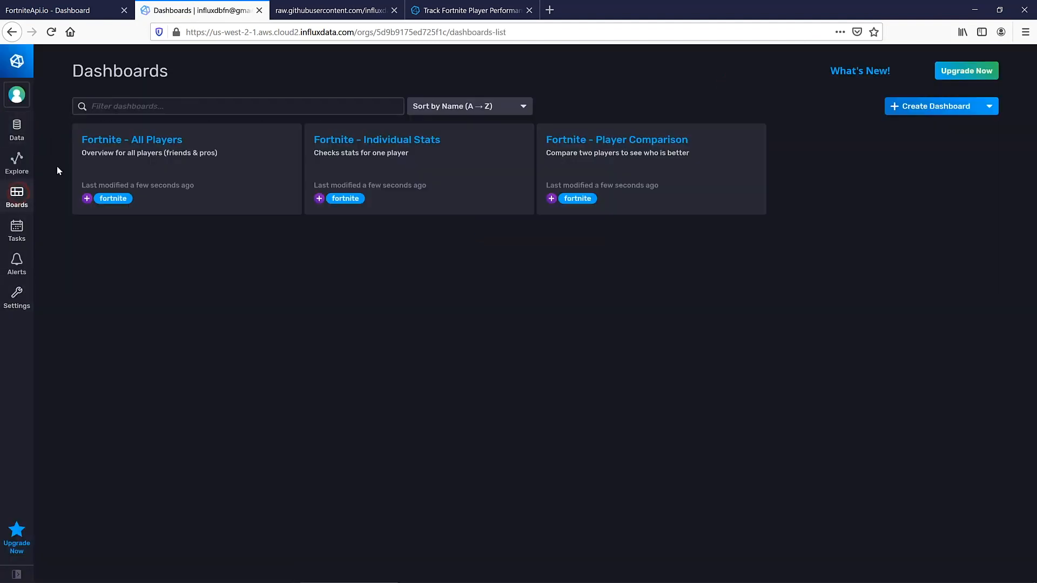
mouse_move(16, 232)
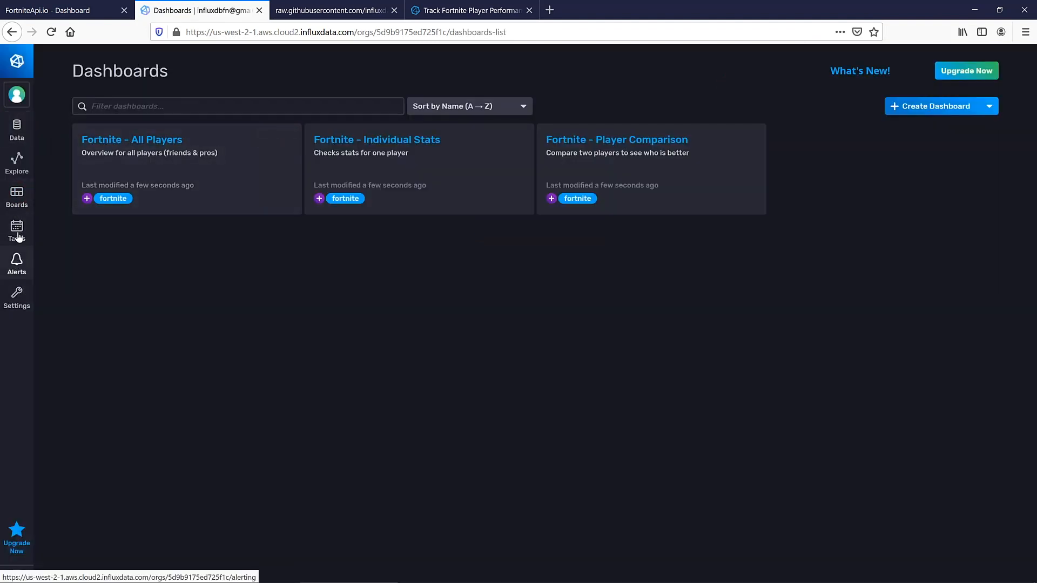
left_click(16, 295)
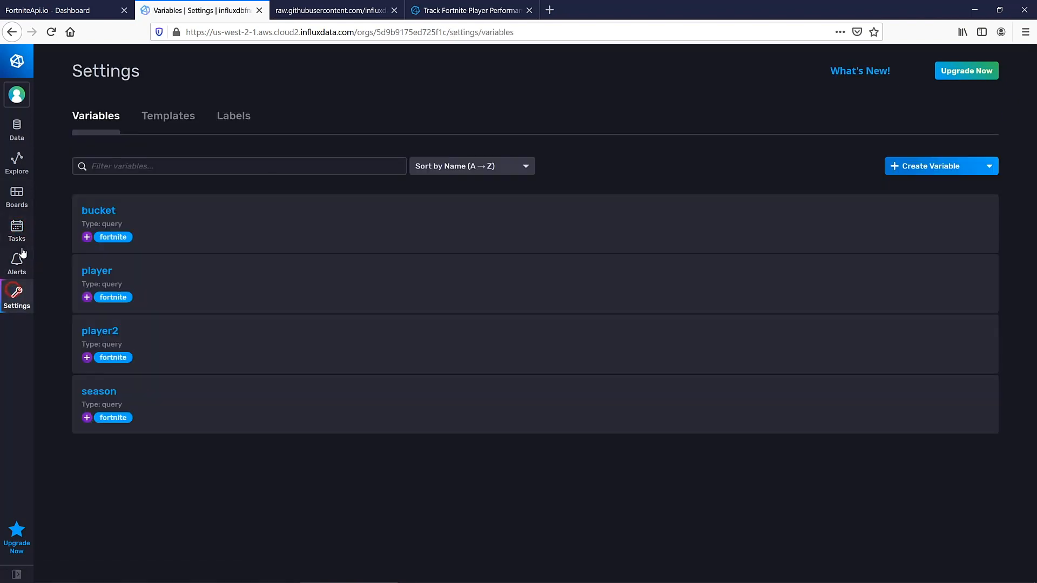
left_click(17, 128)
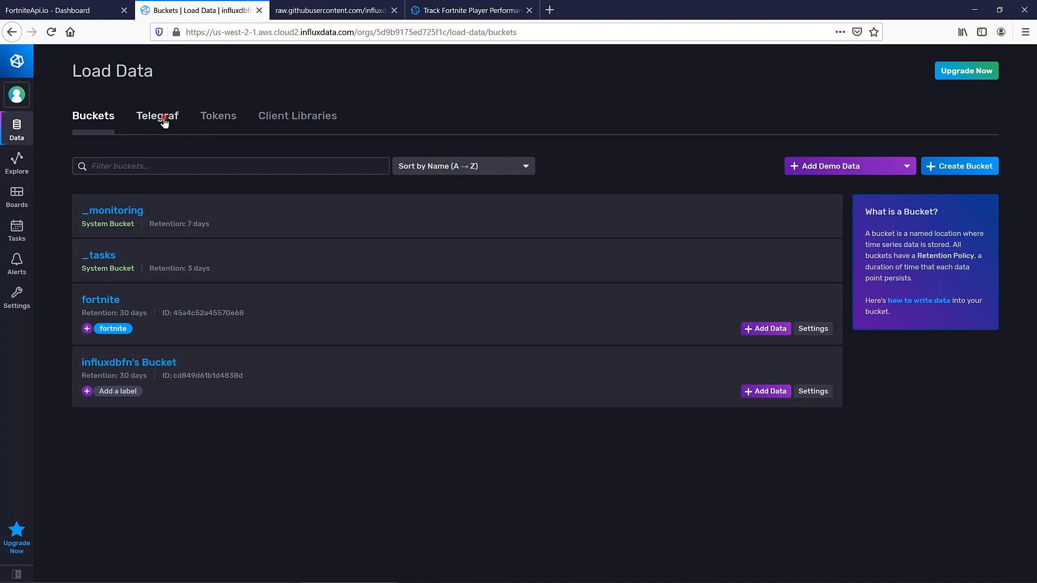
left_click(157, 116)
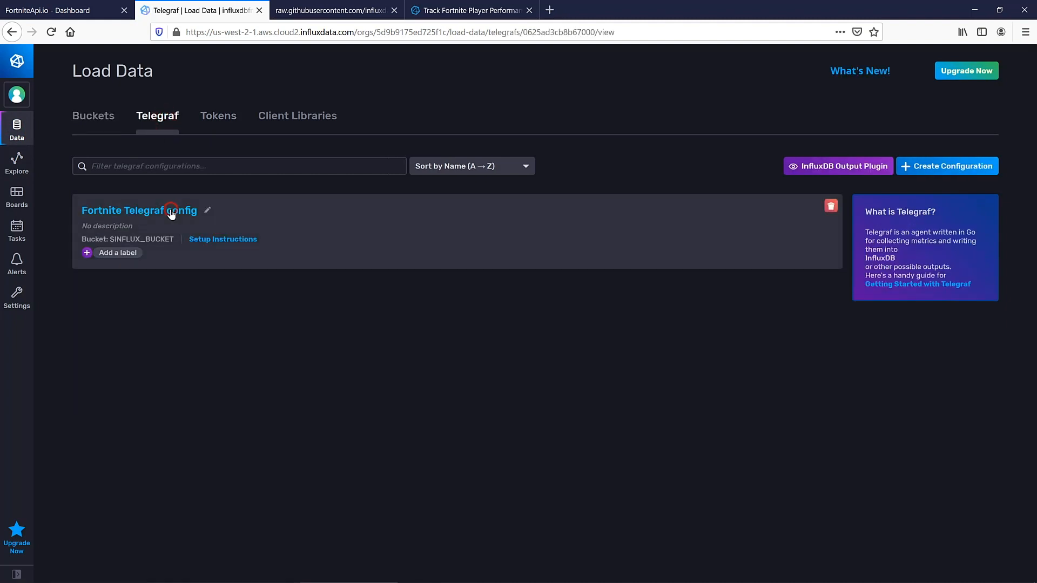
Step: Inspect the Fortnite Telegraf config's script path and INFLUX_TOKEN settings
left_click(139, 210)
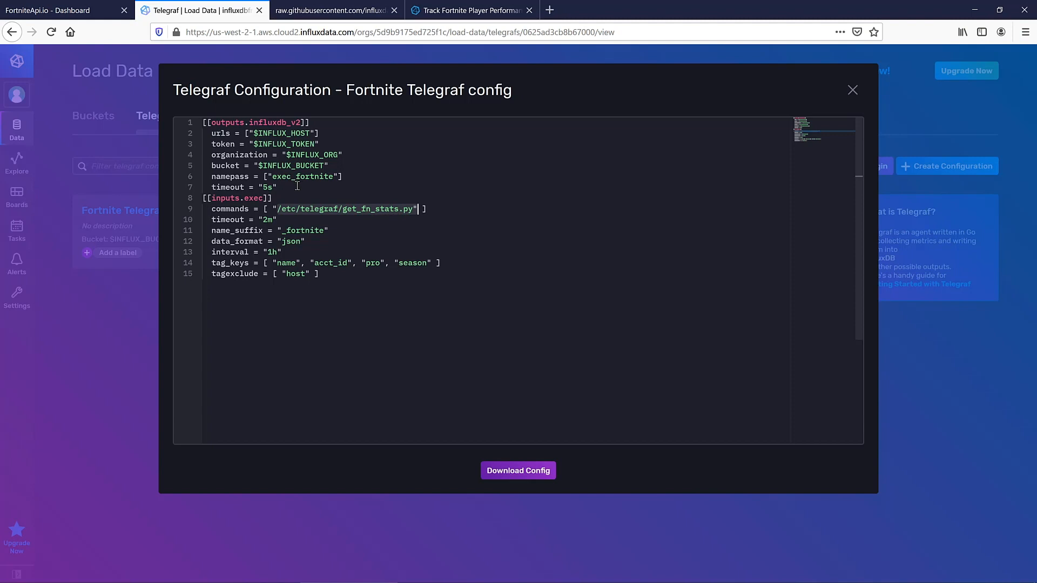
left_click(280, 187)
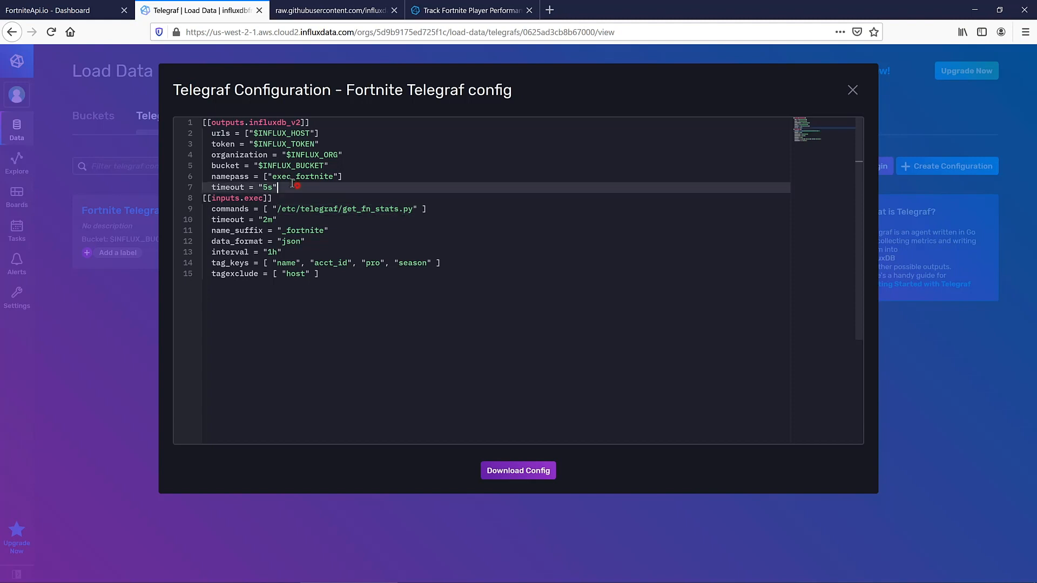
left_click(278, 144)
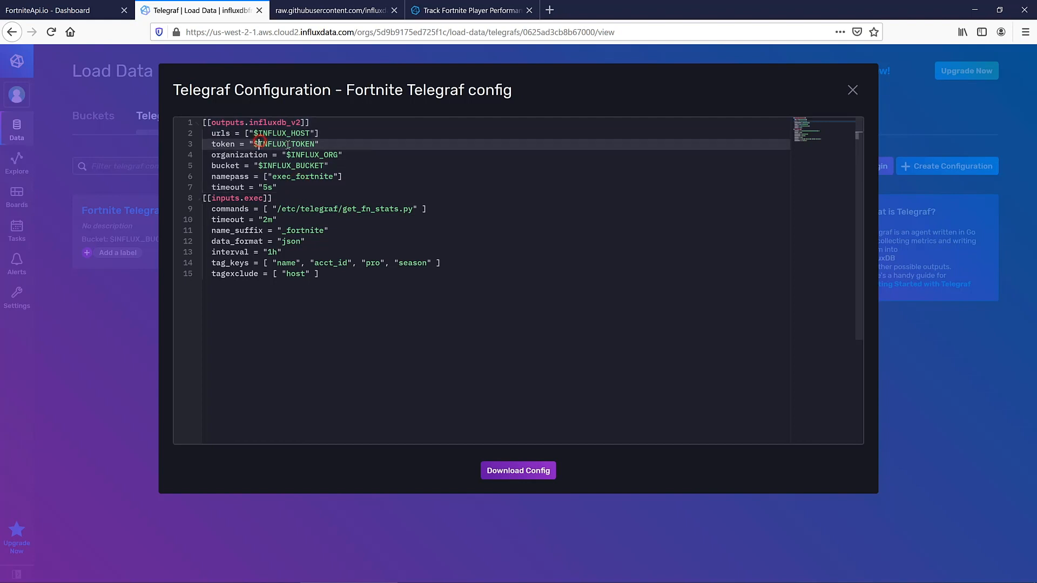
mouse_move(287, 154)
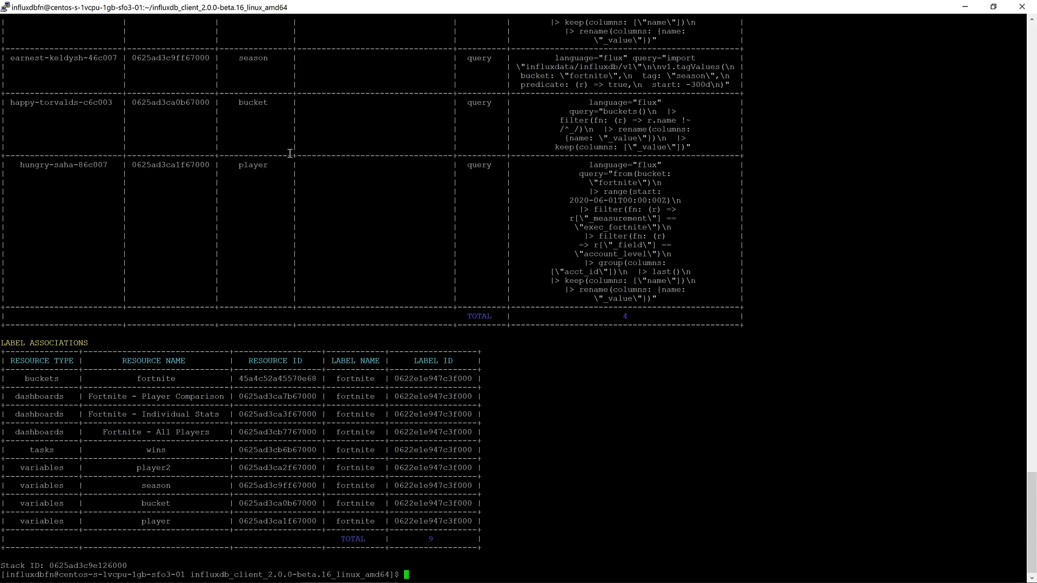
Step: Print /etc/default/telegraf showing the InfluxDB and Fortnite API token variables, then begin ./influx
type("cat /etc/default/t")
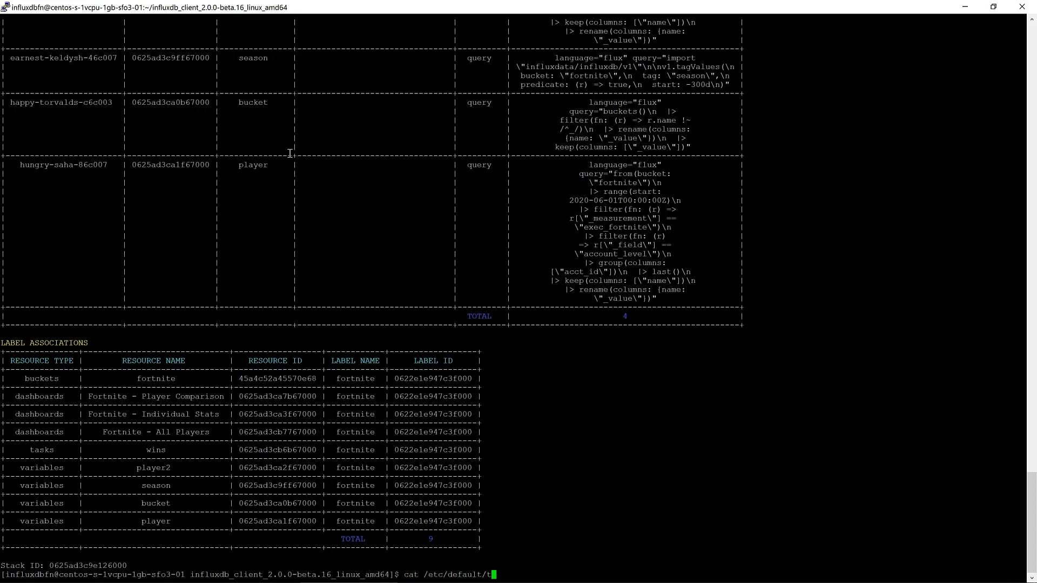
key("Return")
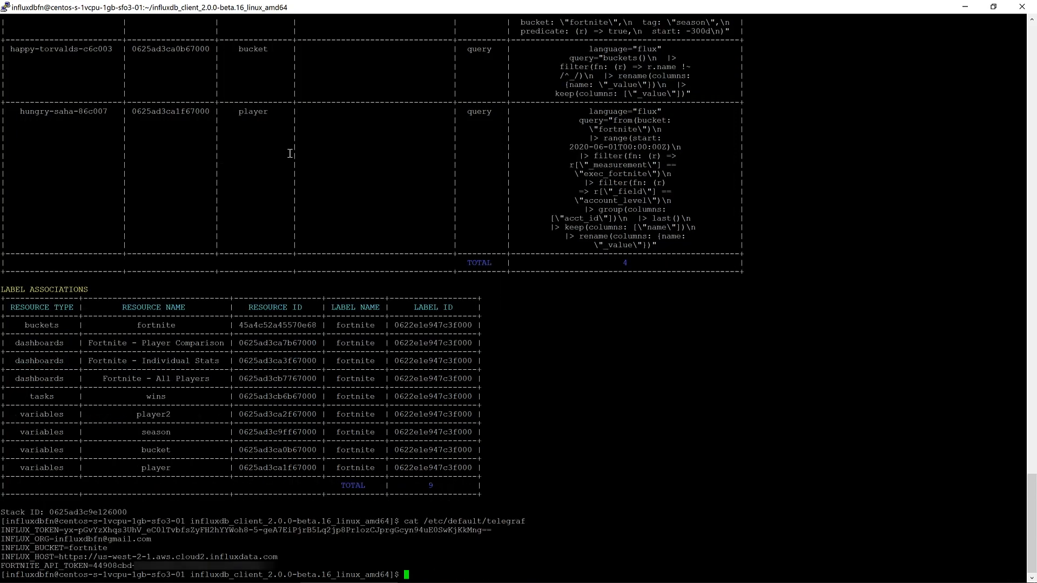
type("./i")
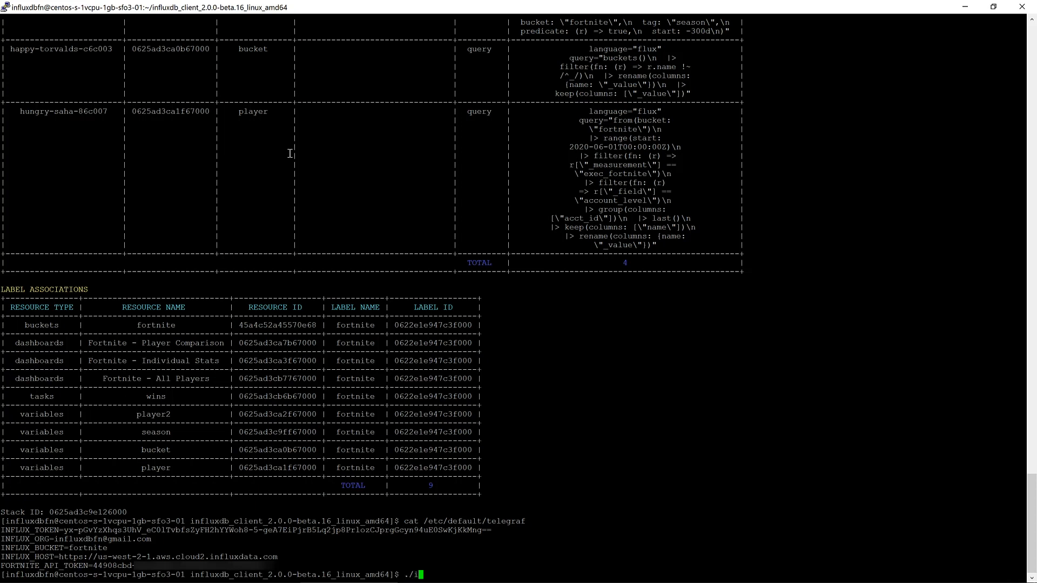
type("nflux")
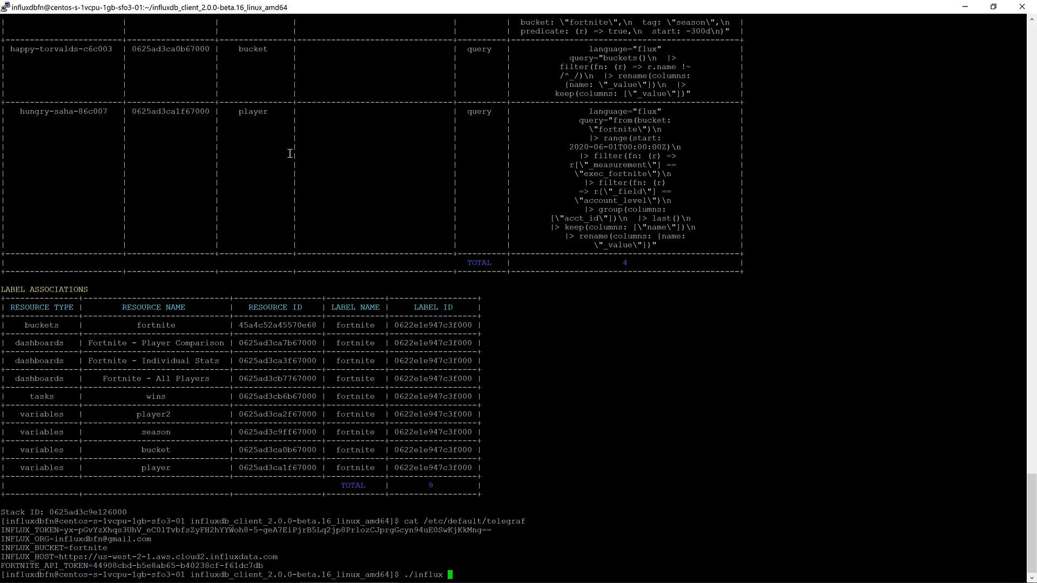
Step: Run ./influx secret update -k SLACK_WEBHOOK and bring up the blog post with the webhook URL
type("secret u")
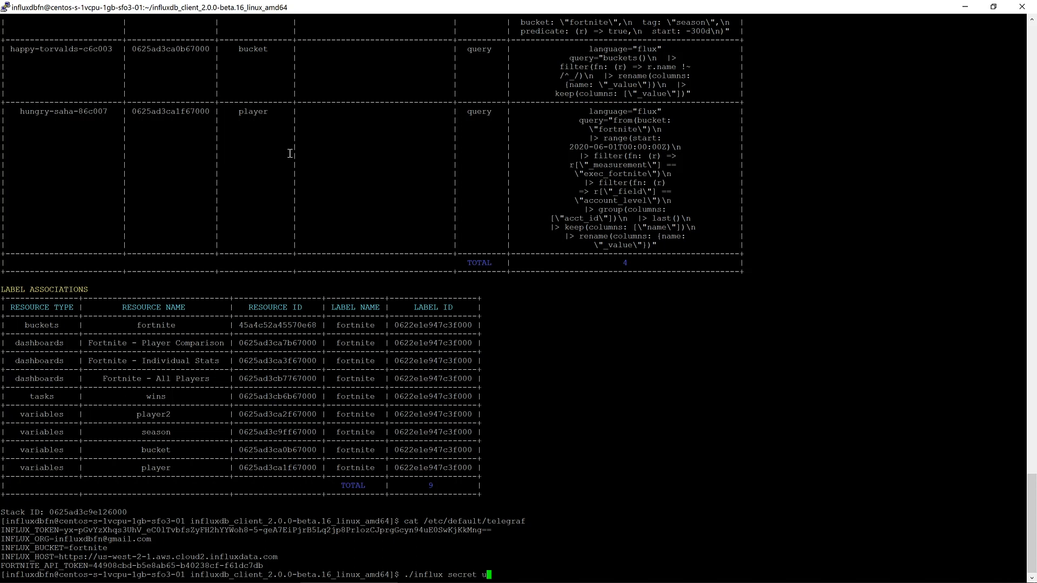
type("pdate -k")
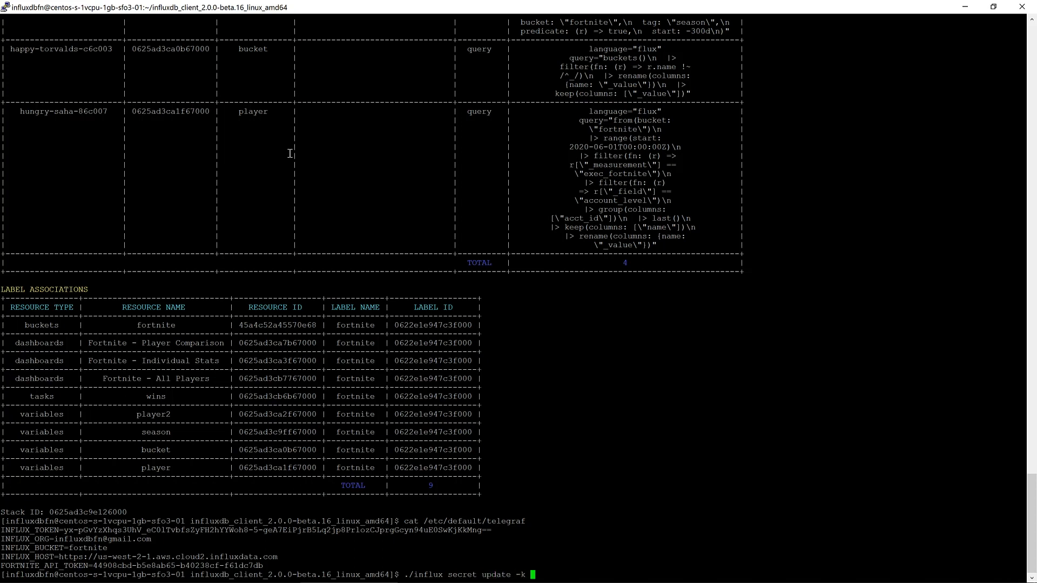
type("SLACK_WE")
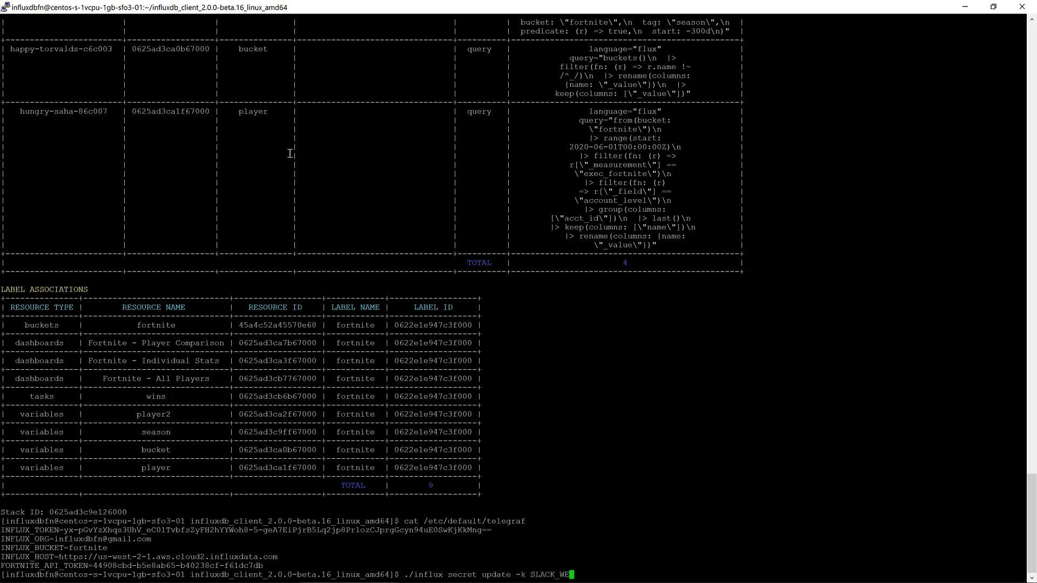
key("Return")
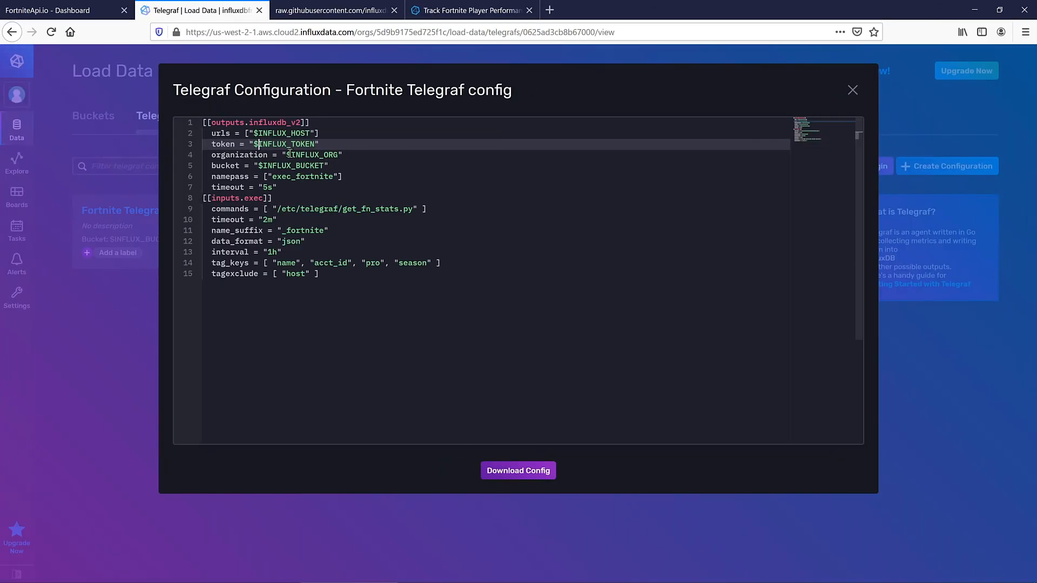
mouse_move(466, 9)
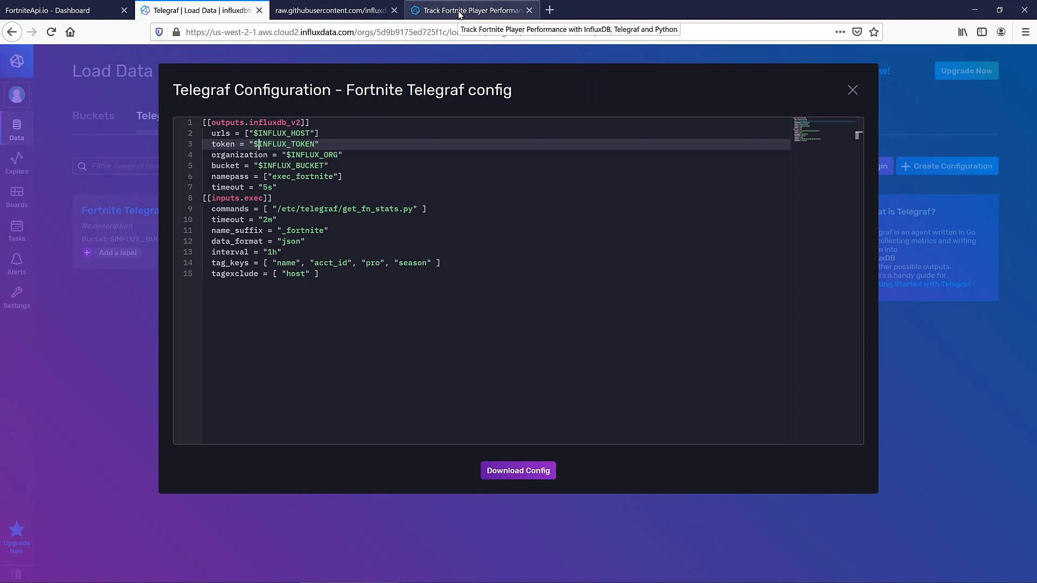
left_click(463, 10)
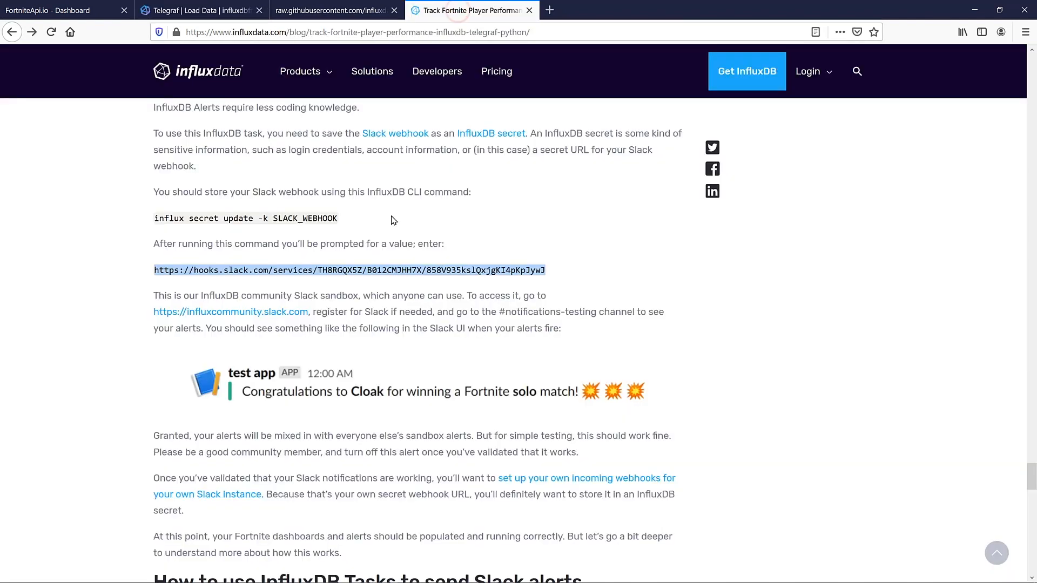
mouse_move(403, 222)
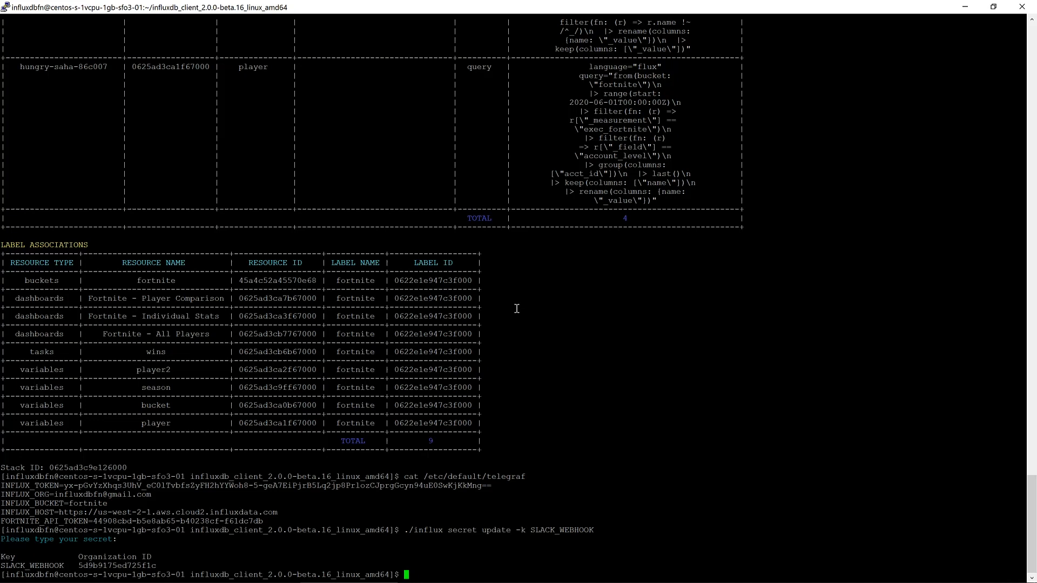
Step: Print /etc/telegraf/players.csv listing tracked account ids, pro flags and player names
type("cat /etc")
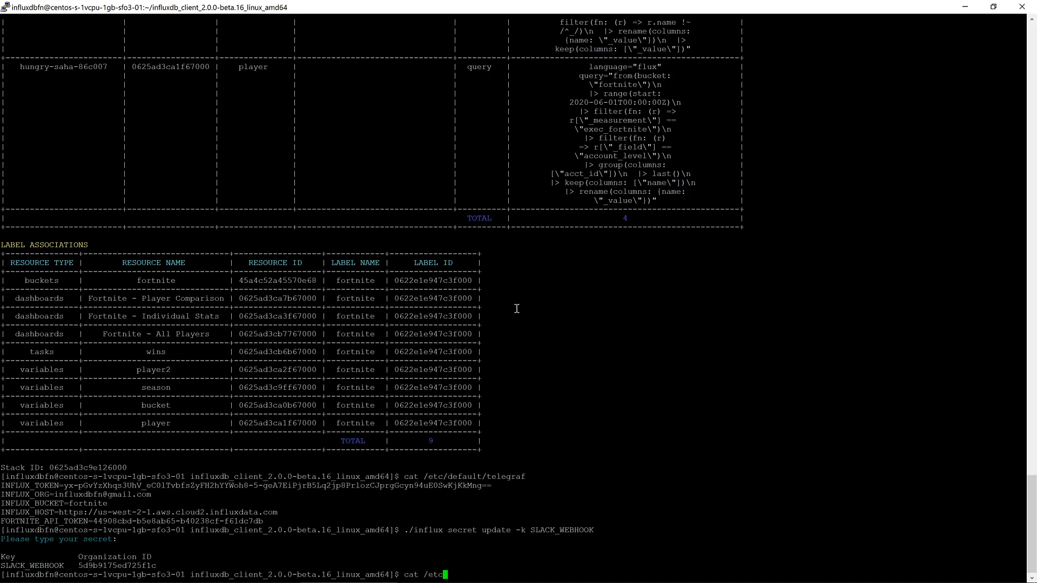
type("/")
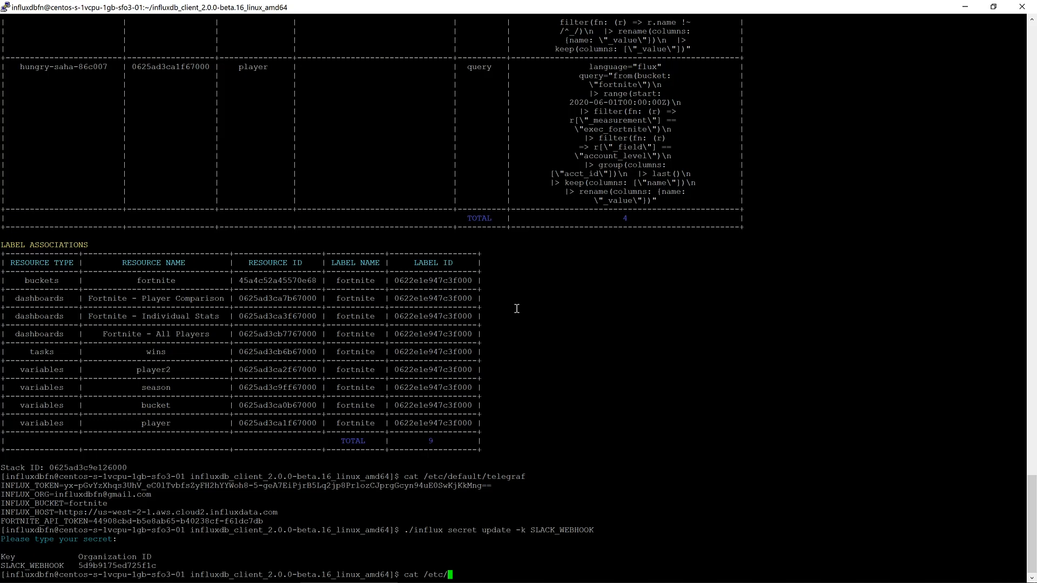
type("telegraf/")
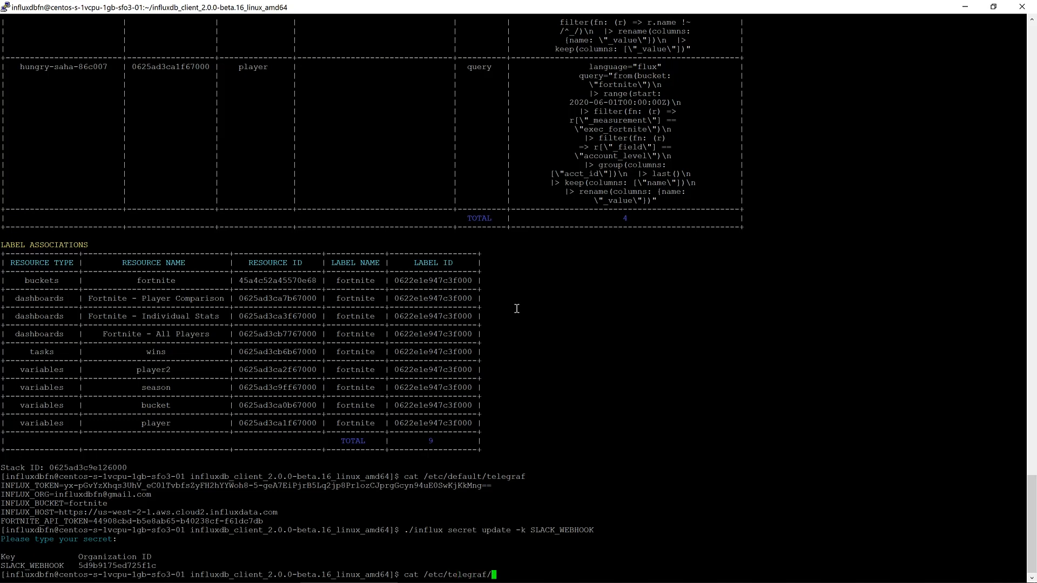
type("players.csv")
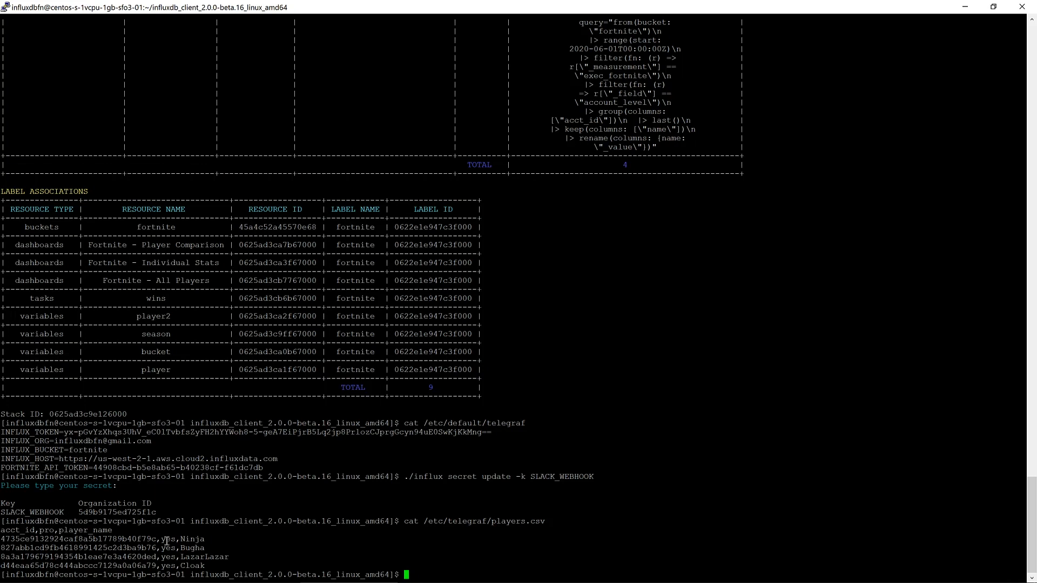
type("sudo s")
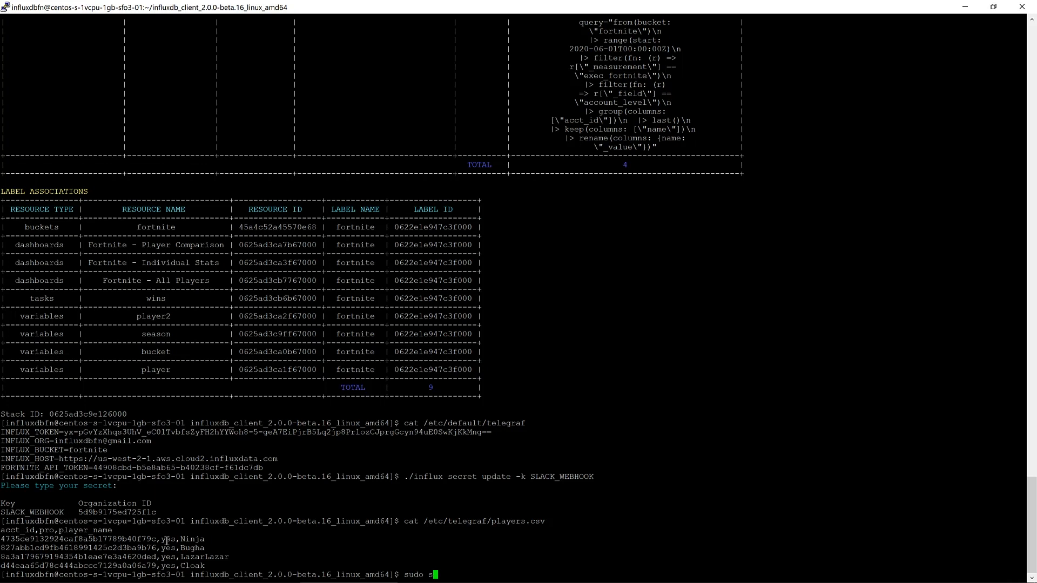
Step: Run sudo systemctl start telegraf over SSH and verify the service is active and running
type("ystemctl")
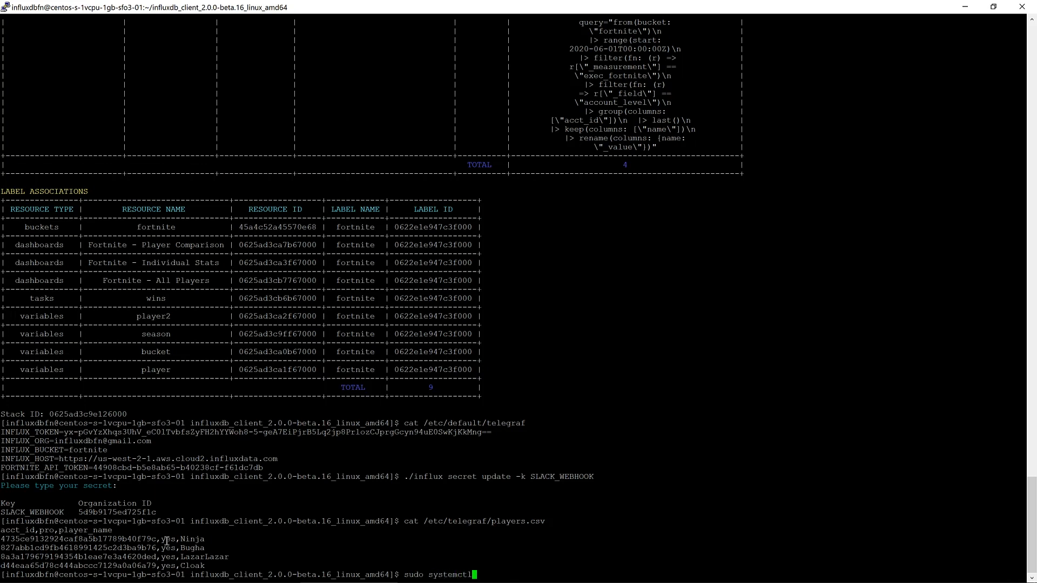
type("start tele")
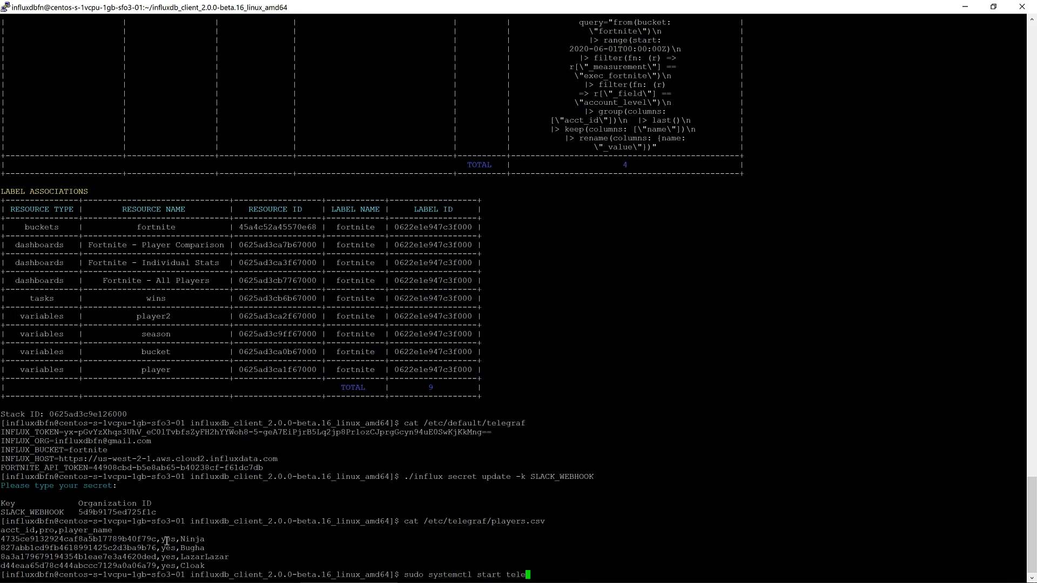
key("Return")
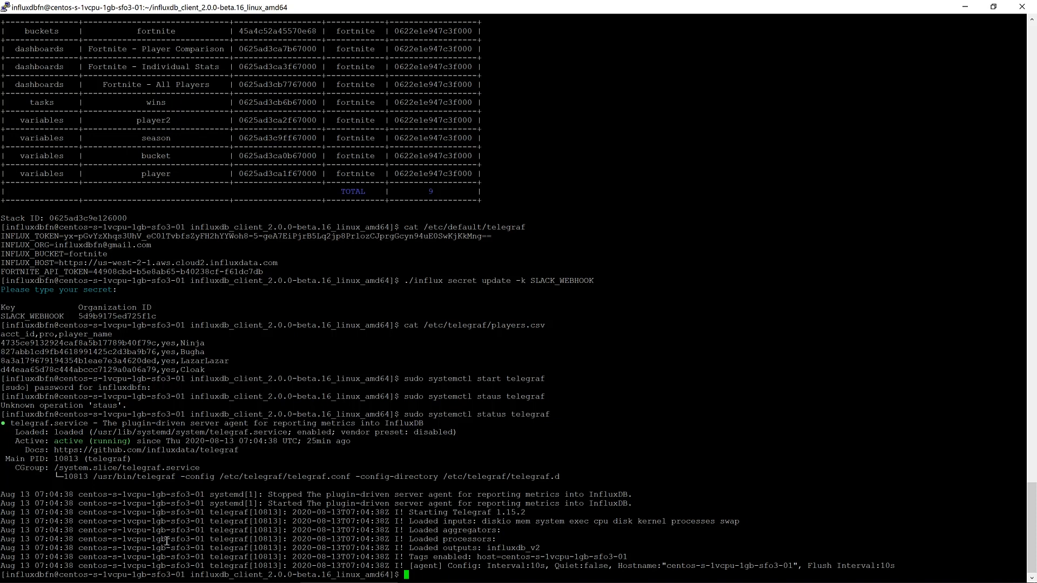
left_click(470, 9)
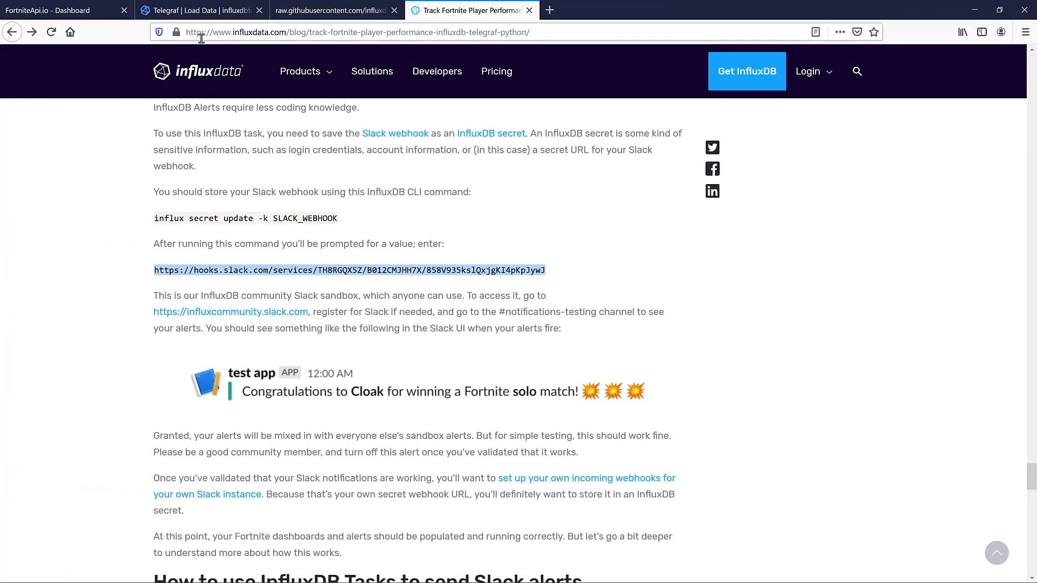
Step: Close the Telegraf Configuration modal and review the Fortnite - All Players dashboard from the Boards list
left_click(199, 9)
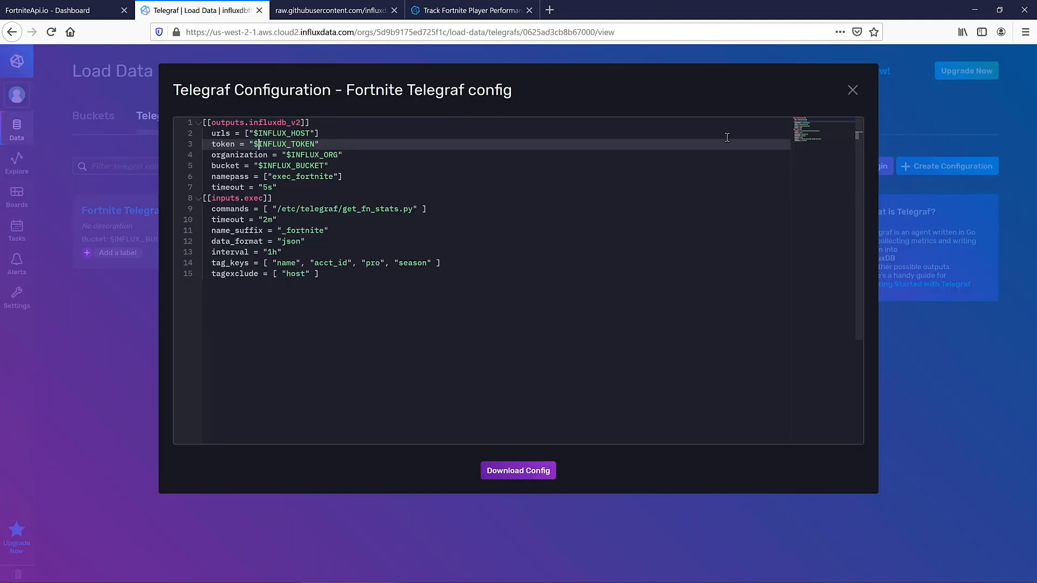
left_click(853, 90)
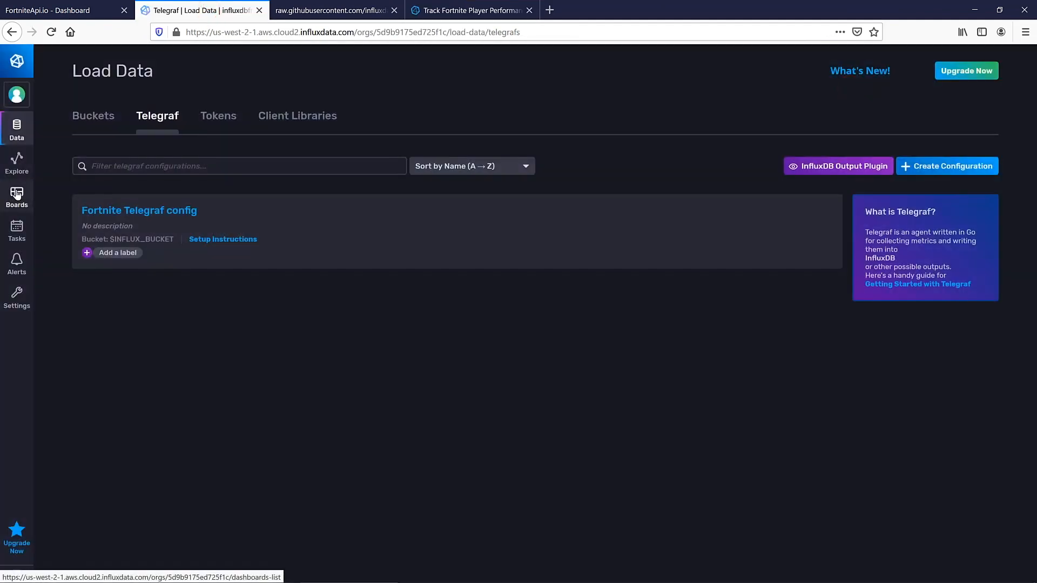
left_click(17, 194)
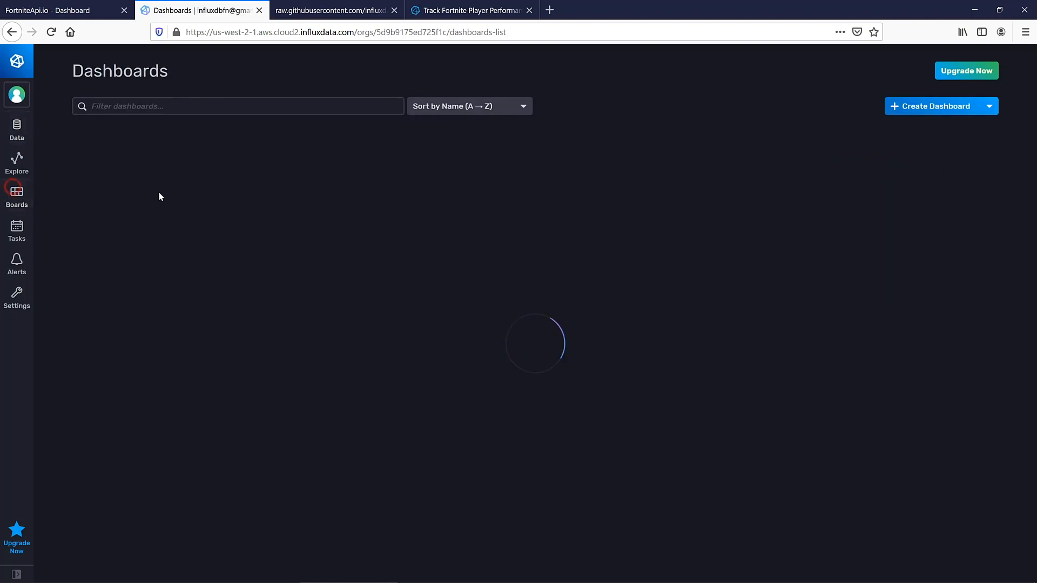
left_click(139, 138)
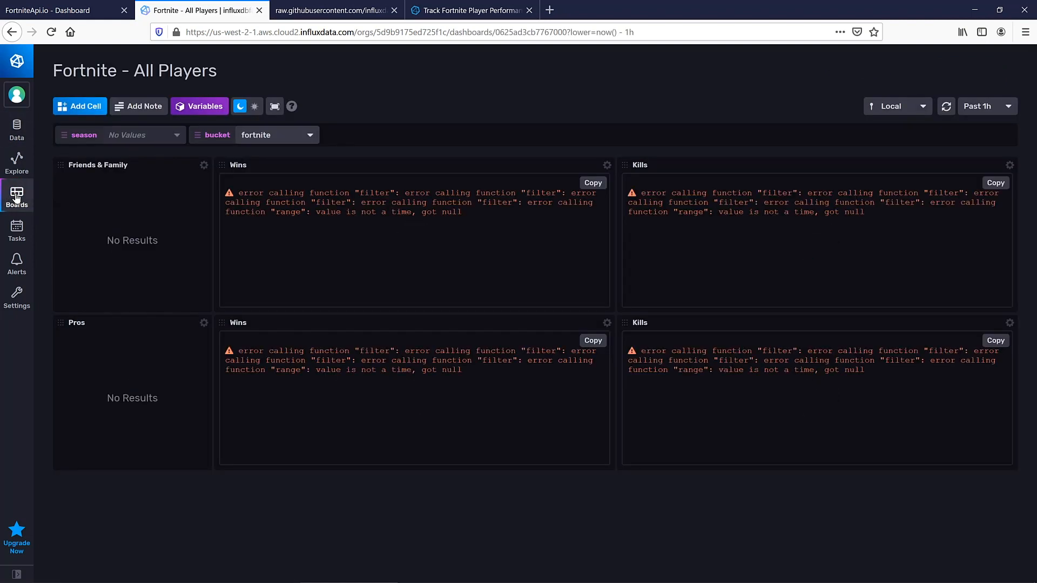
left_click(16, 197)
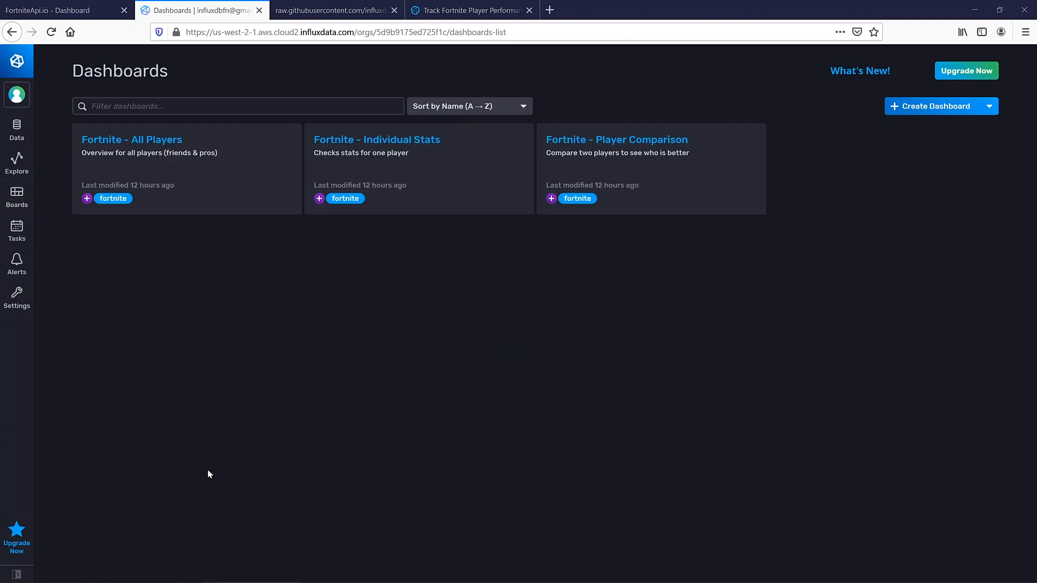
mouse_move(195, 447)
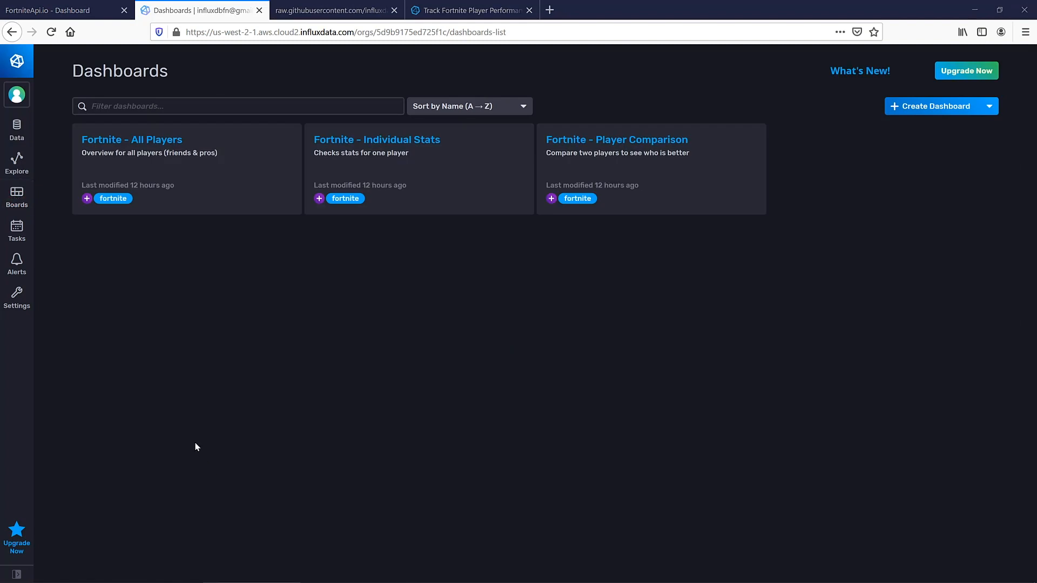
mouse_move(363, 141)
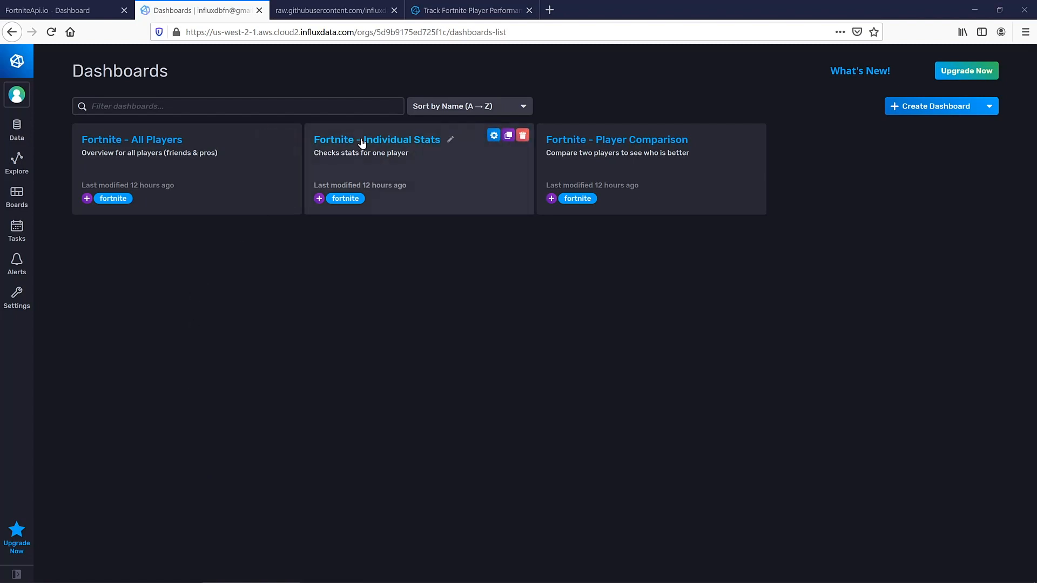
Step: Open the Fortnite - Individual Stats dashboard to copy its URL from the address bar
left_click(376, 139)
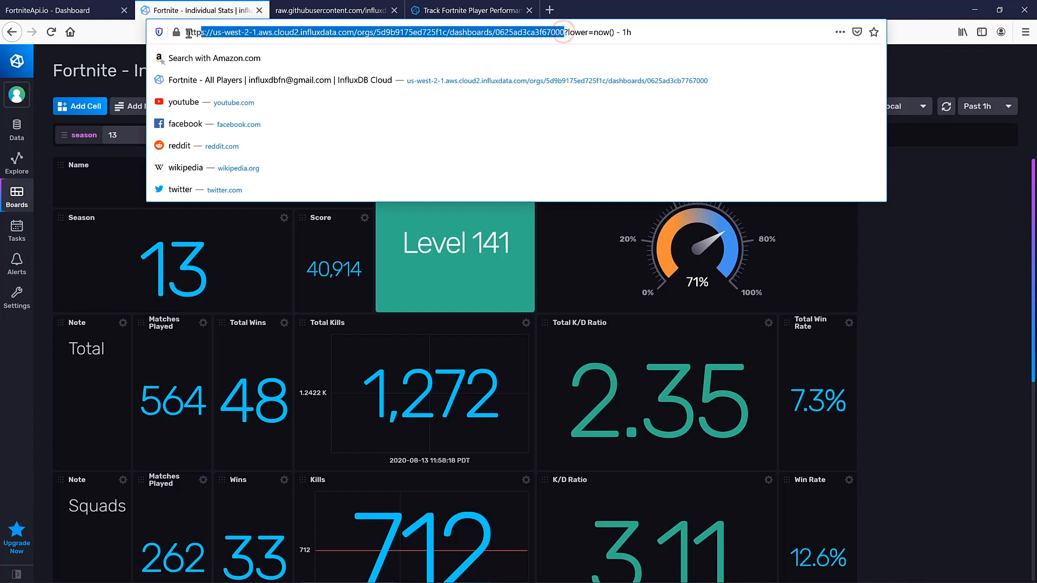
mouse_move(799, 169)
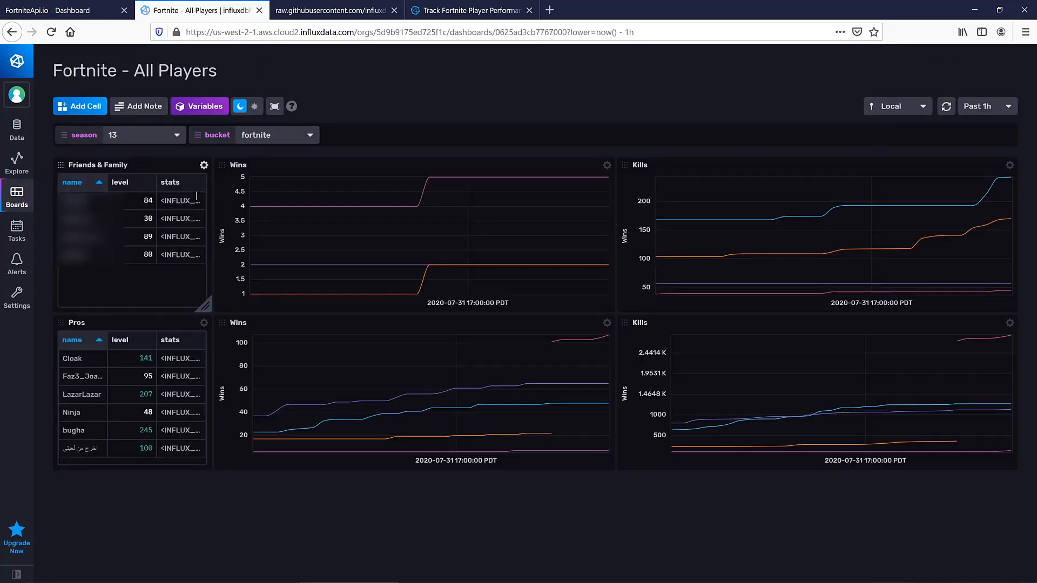
Step: Point the Friends & Family table's stats column URL at the Individual Stats dashboard ID and save
left_click(205, 164)
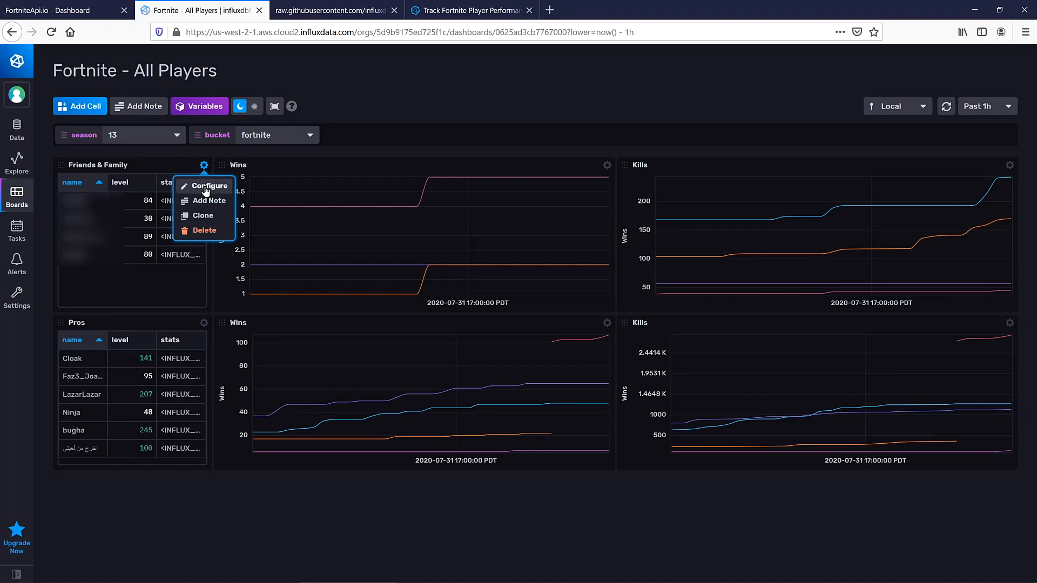
left_click(210, 186)
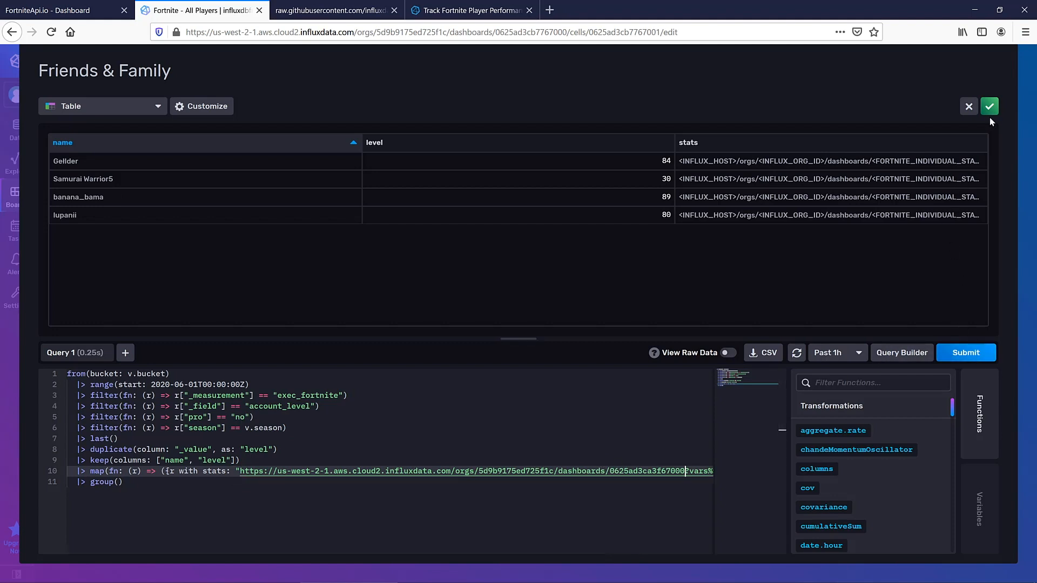
left_click(991, 106)
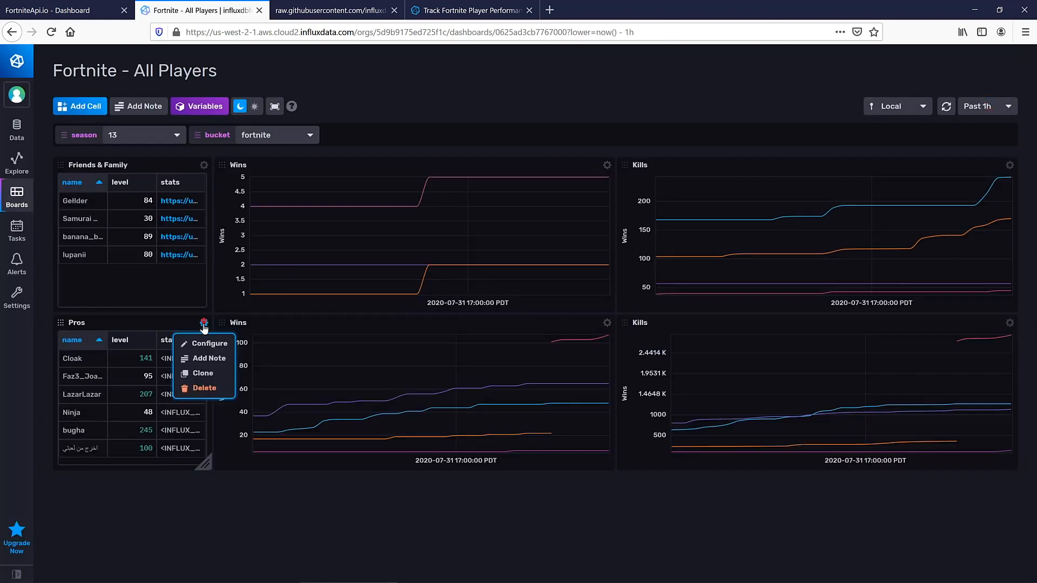
Step: Point the Pros table's stats column URL at the Individual Stats dashboard ID and save
left_click(212, 343)
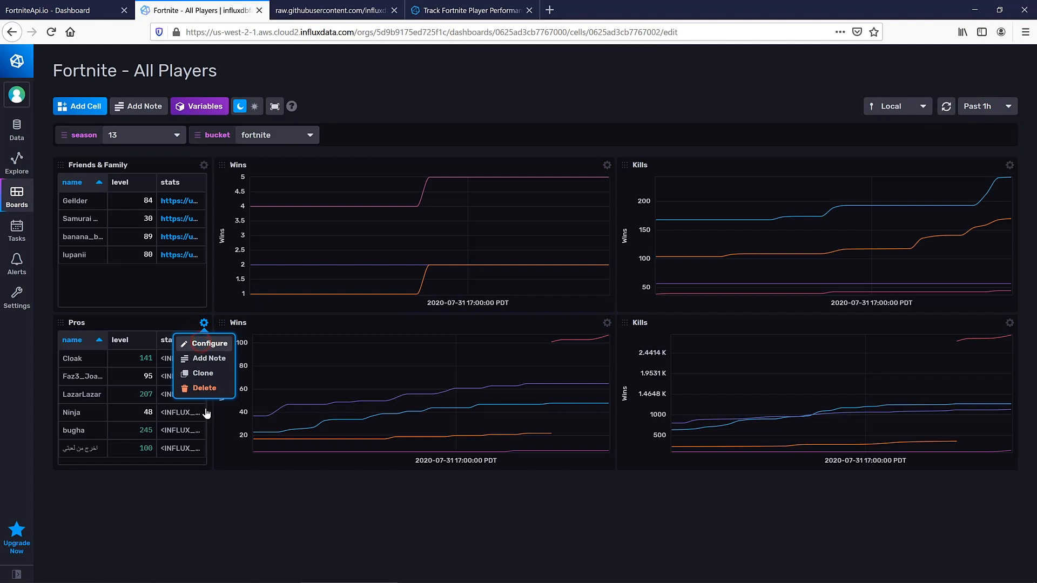
left_click(212, 343)
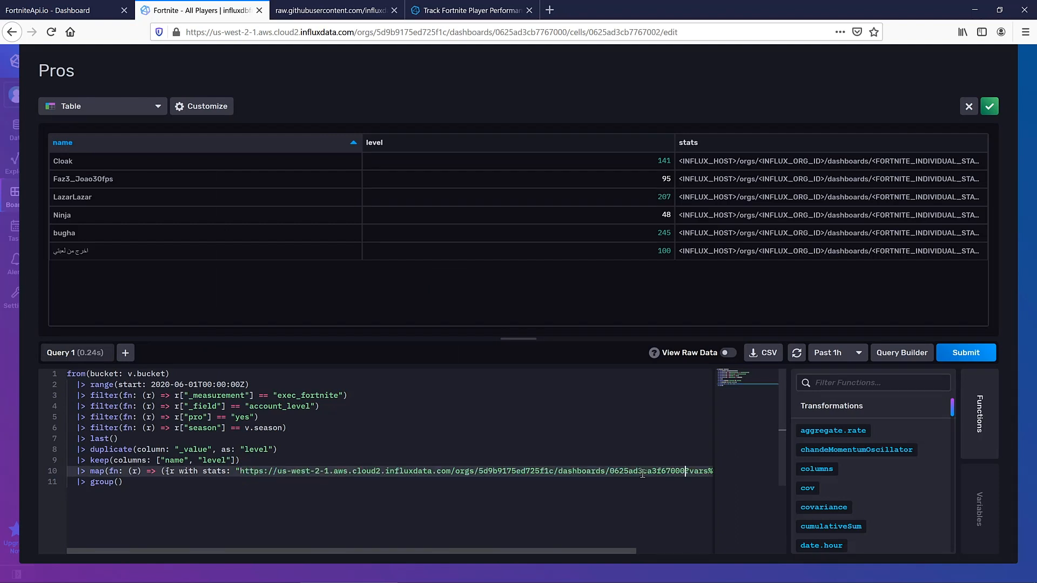
left_click(989, 105)
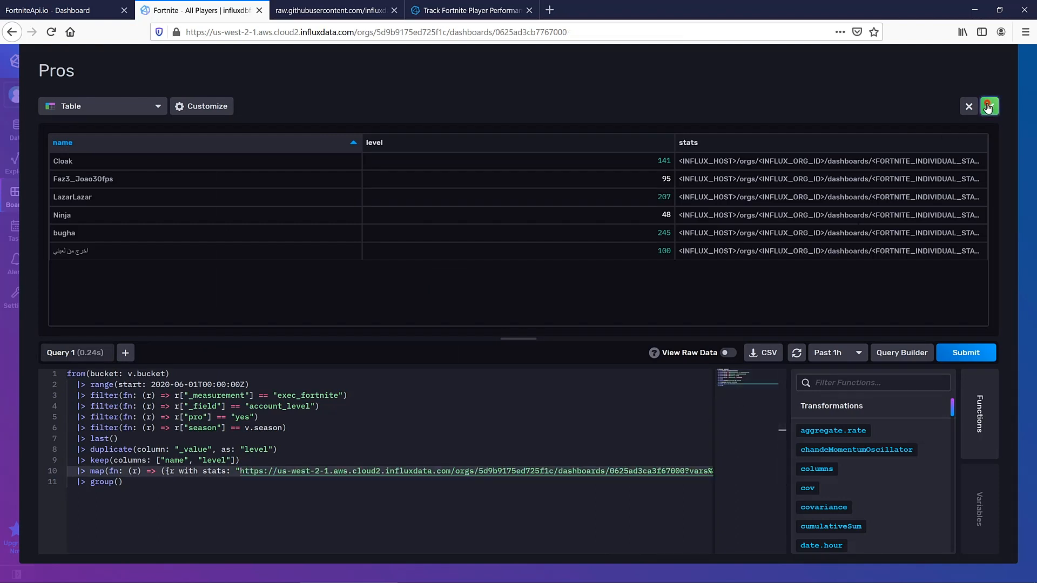
left_click(968, 106)
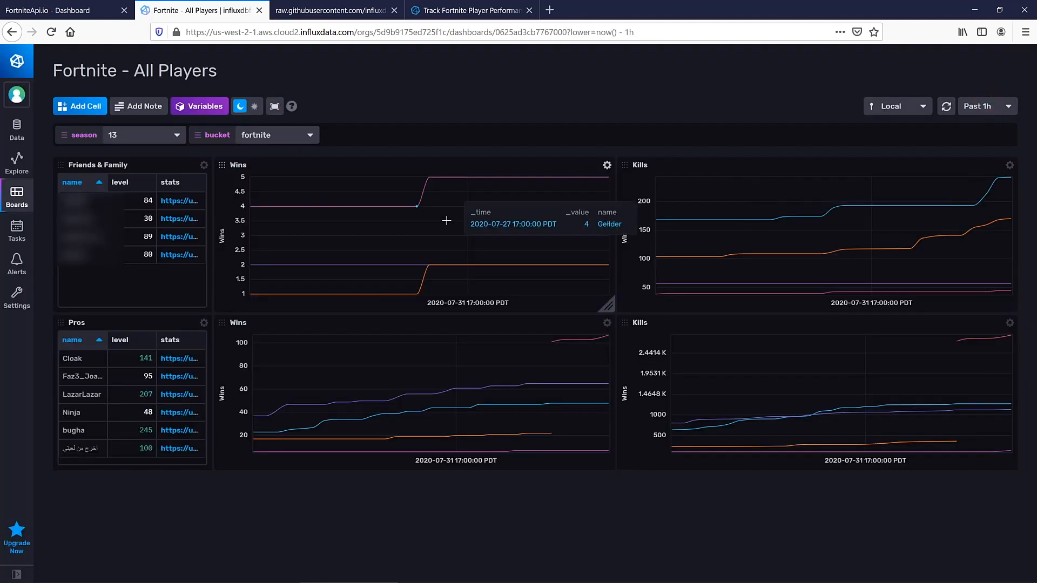
mouse_move(505, 218)
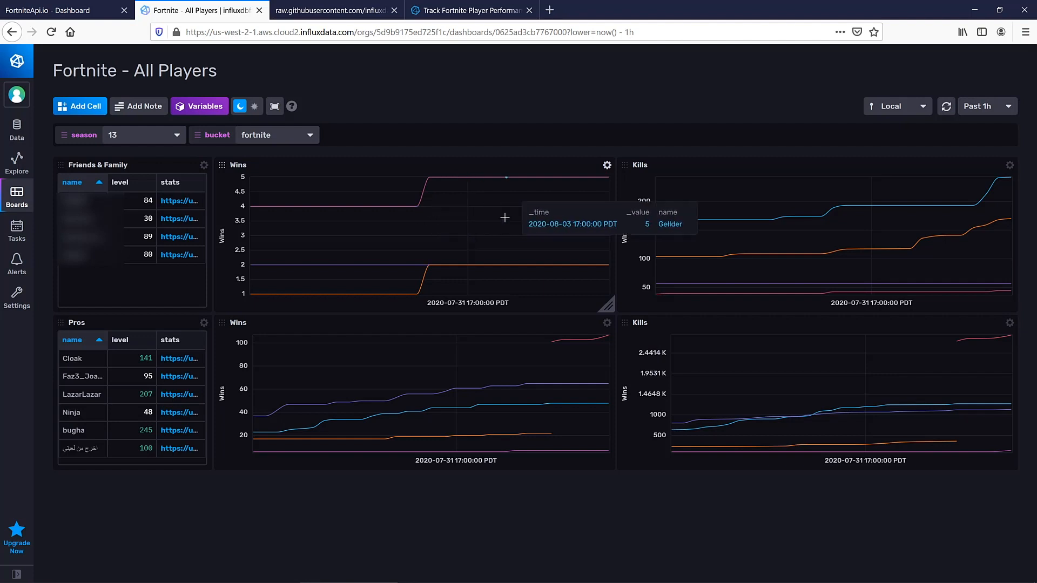
mouse_move(322, 241)
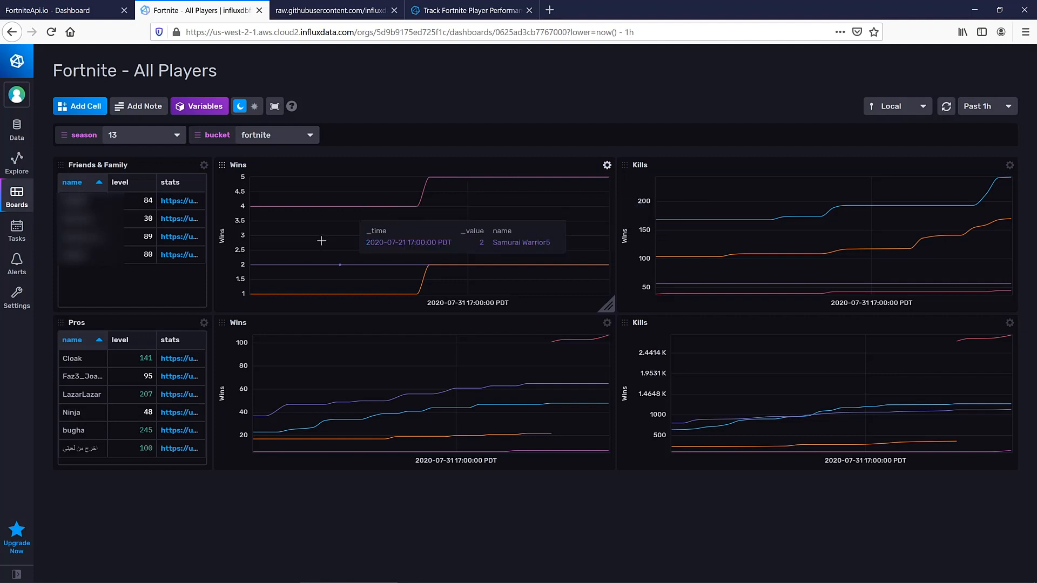
mouse_move(164, 362)
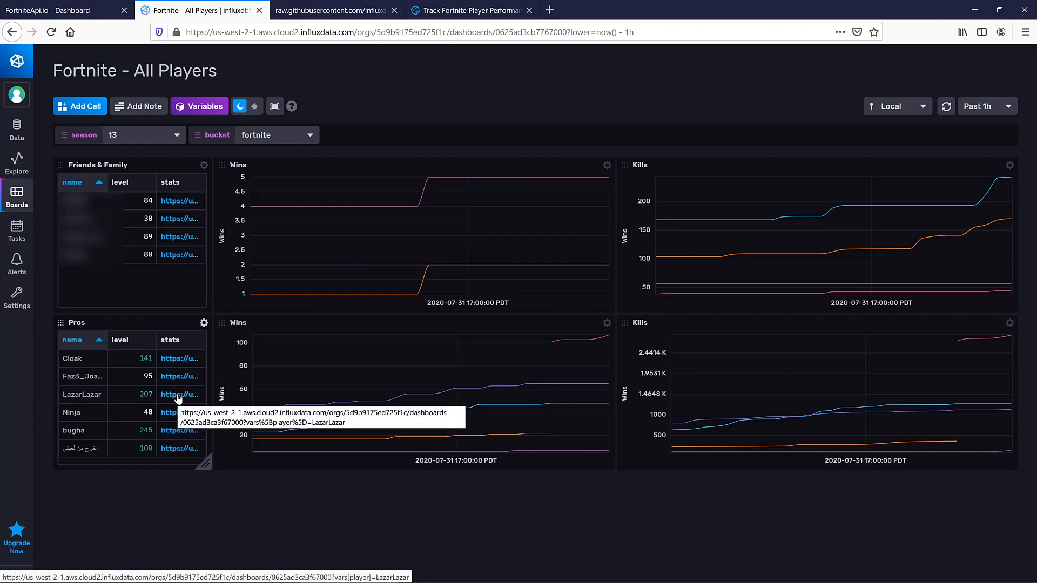
Step: Follow LazarLazar's stats link in the Pros table to his Individual Stats dashboard
left_click(178, 395)
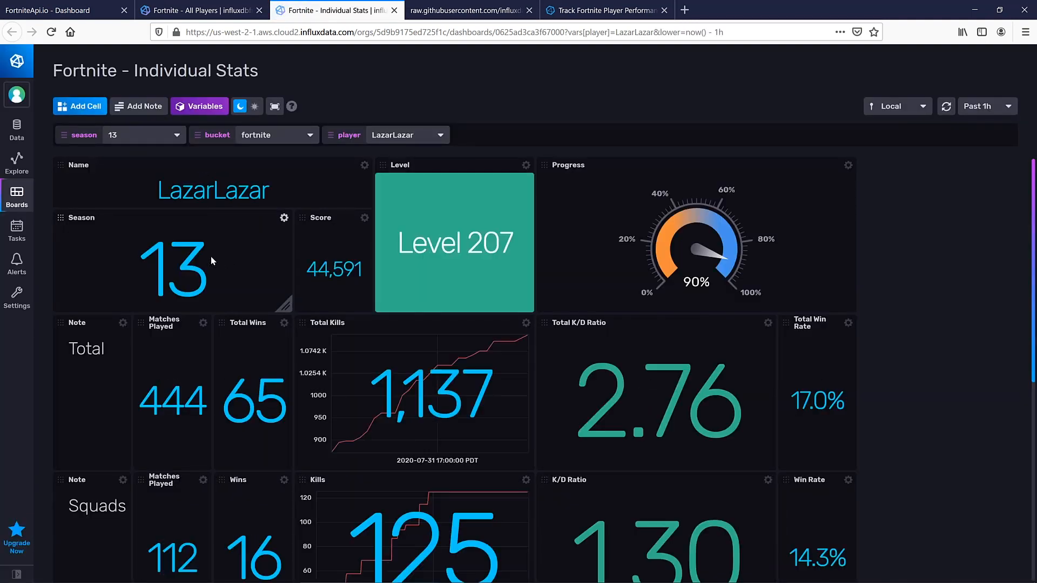
mouse_move(188, 229)
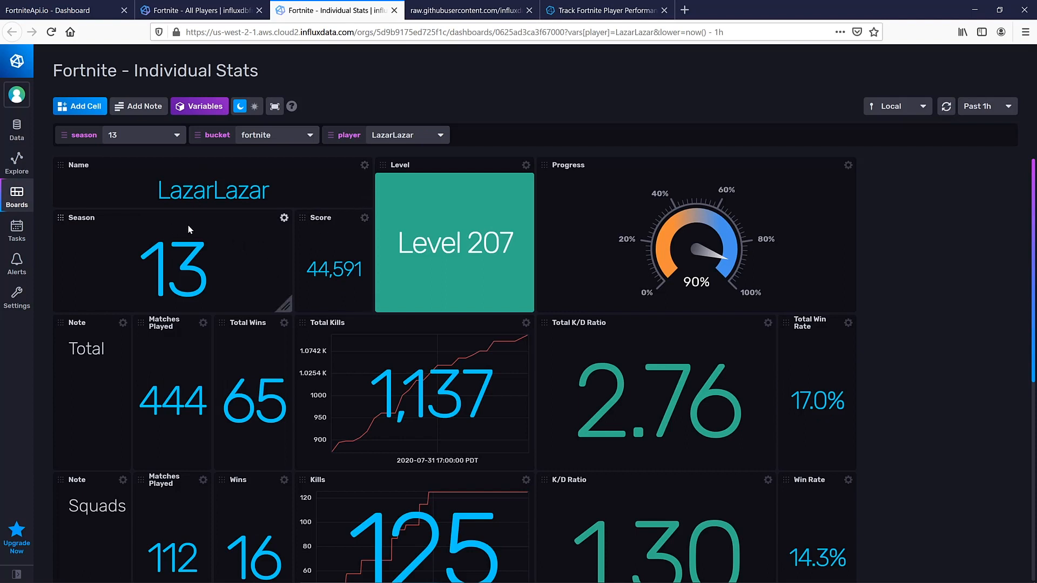